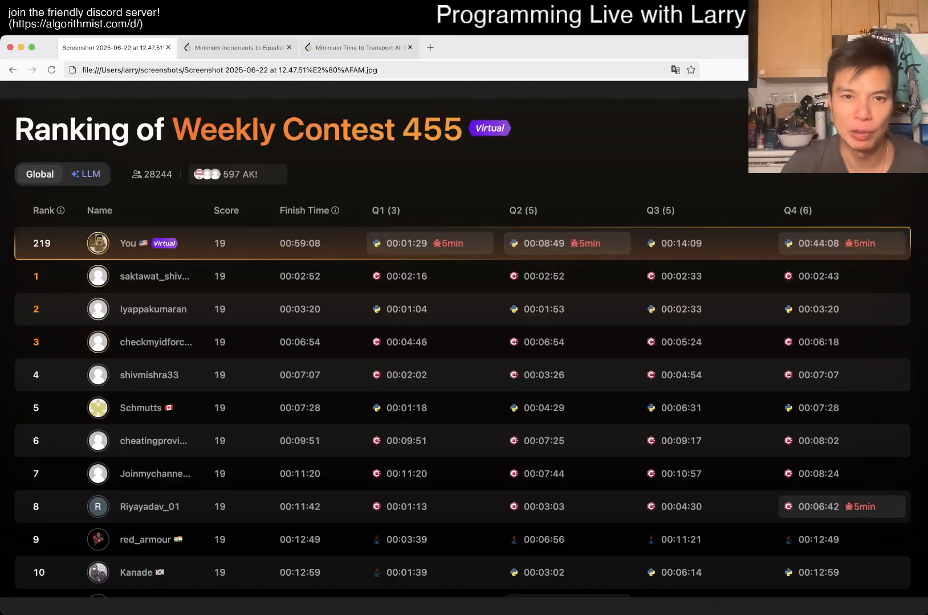
Step: Switch from the ranking screenshot to the Q3 problem page tab
{"action": "left_click", "coordinate": [237, 48]}
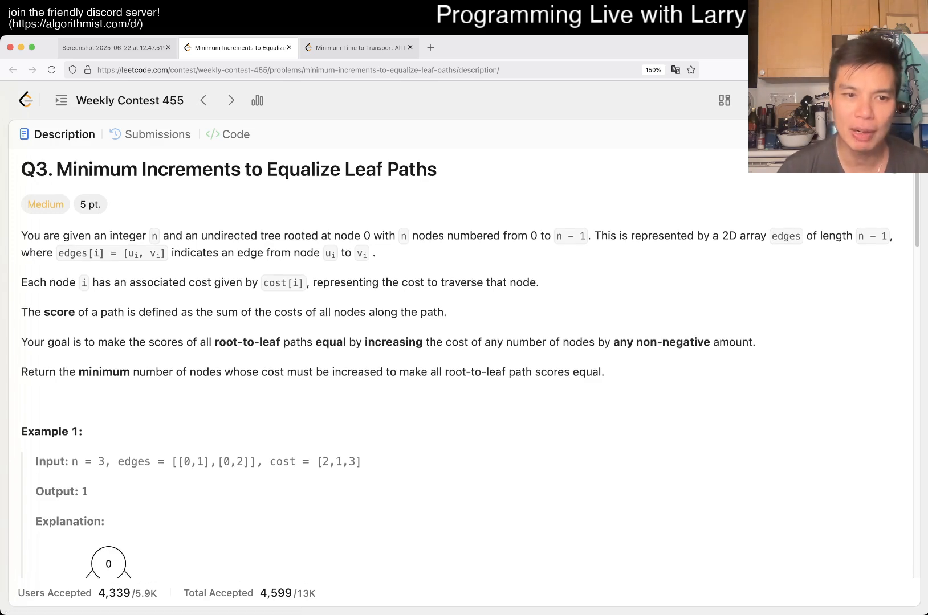
Step: Mark the rule about non-negative cost increases and scroll through the examples to Example 3
{"action": "scroll", "scroll_direction": "down", "scroll_amount": 3}
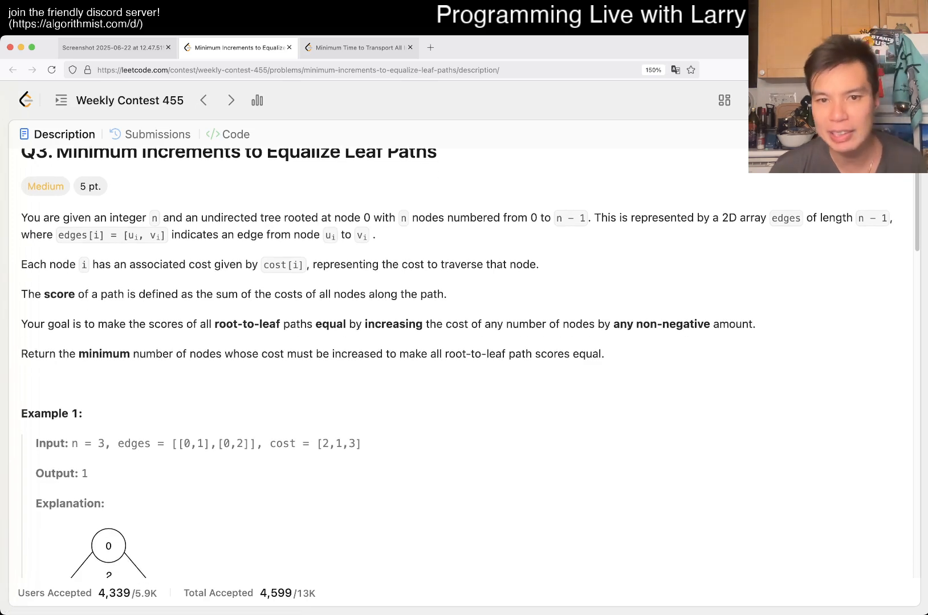
{"action": "left_click_drag", "start_coordinate": [406, 325], "coordinate": [456, 325]}
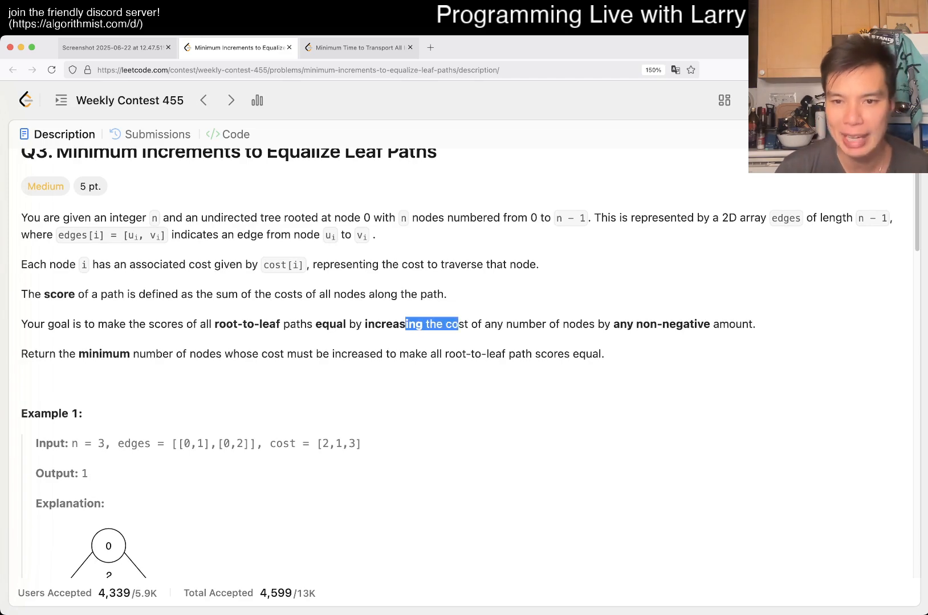
{"action": "left_click_drag", "start_coordinate": [456, 325], "coordinate": [754, 325]}
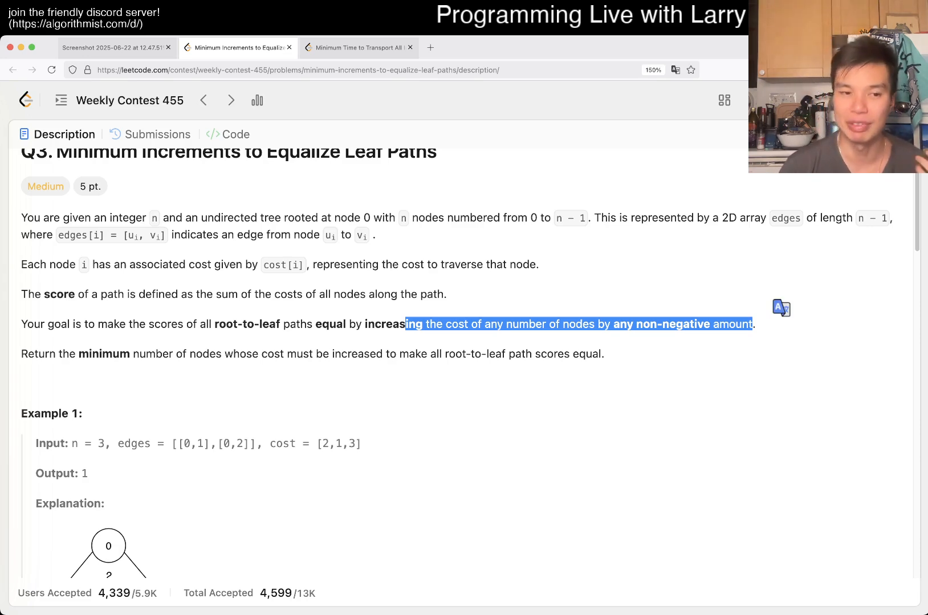
{"action": "scroll", "scroll_direction": "down", "scroll_amount": 3}
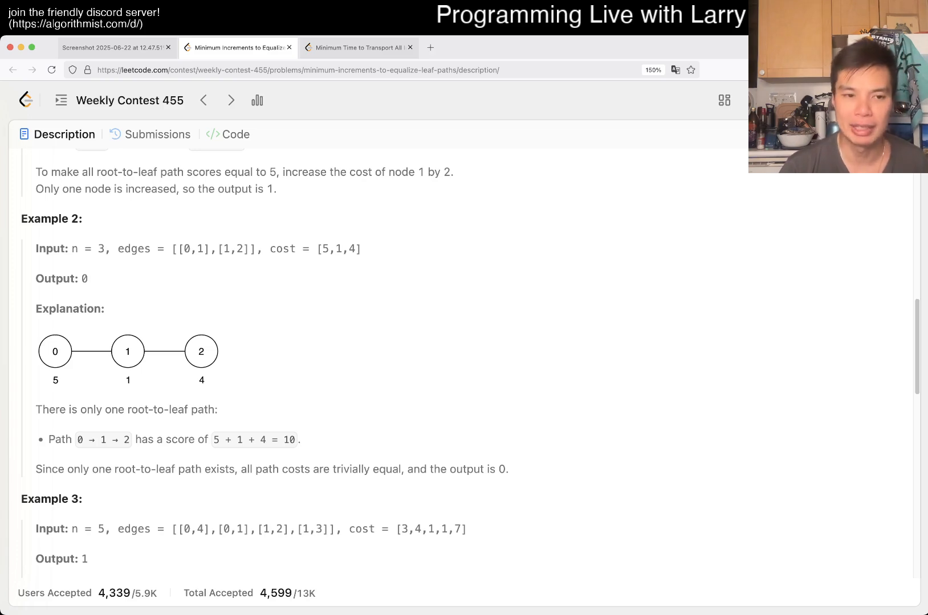
{"action": "scroll", "scroll_direction": "down", "scroll_amount": 3}
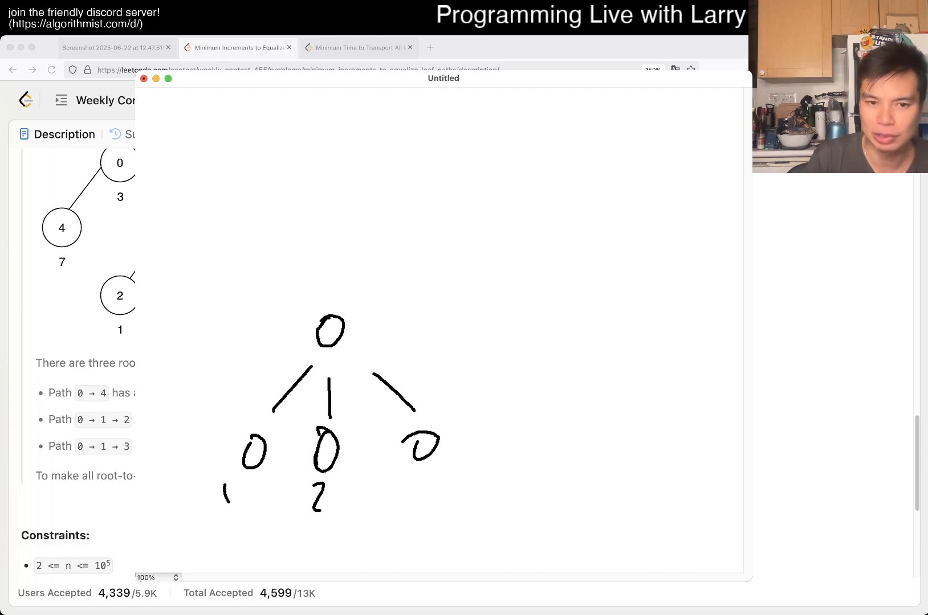
Step: Write cost 7 under the right child, sketch a distant ancestor and circle it with the root
{"action": "left_click_drag", "start_coordinate": [432, 467], "coordinate": [420, 503]}
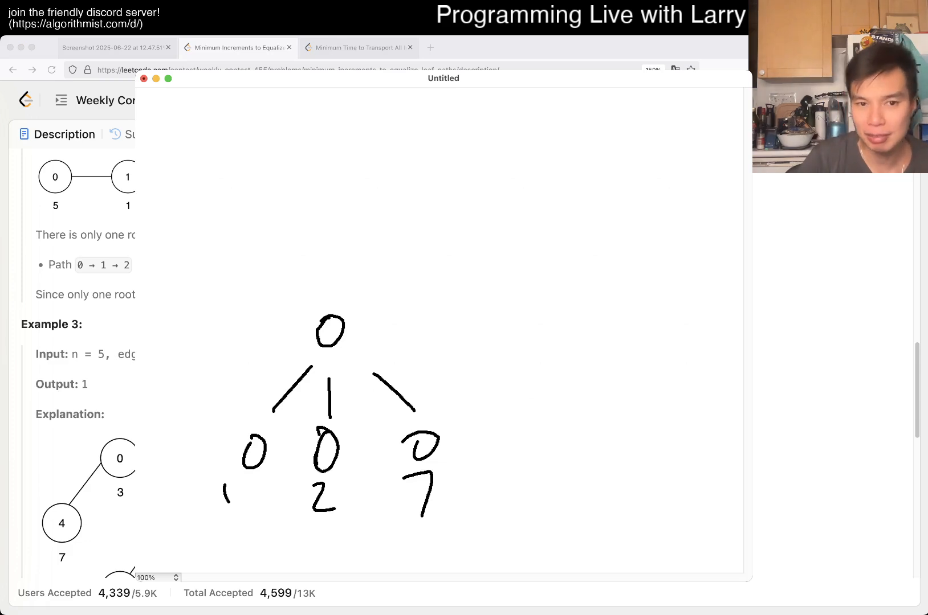
{"action": "left_click_drag", "start_coordinate": [343, 287], "coordinate": [367, 272]}
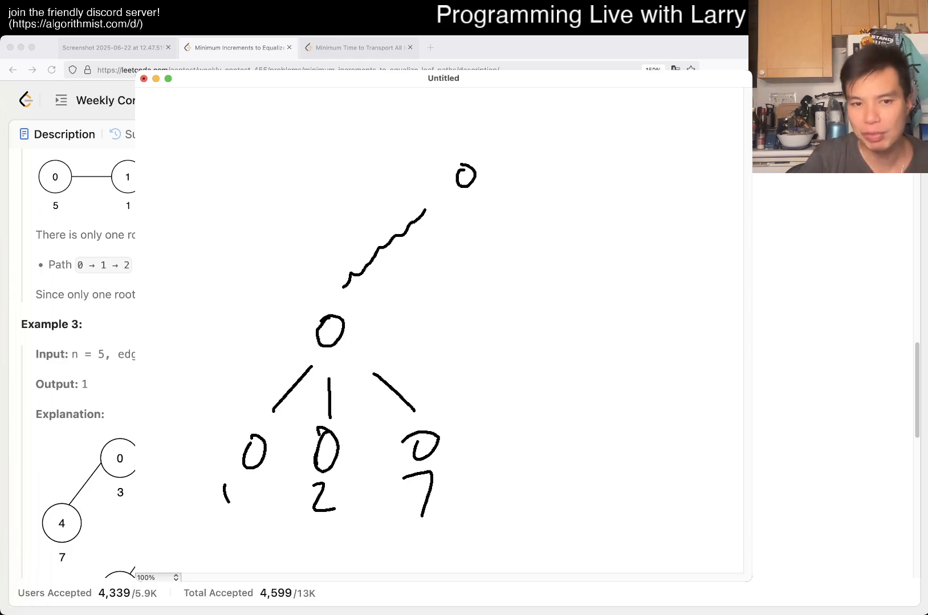
{"action": "left_click_drag", "start_coordinate": [195, 421], "coordinate": [461, 530]}
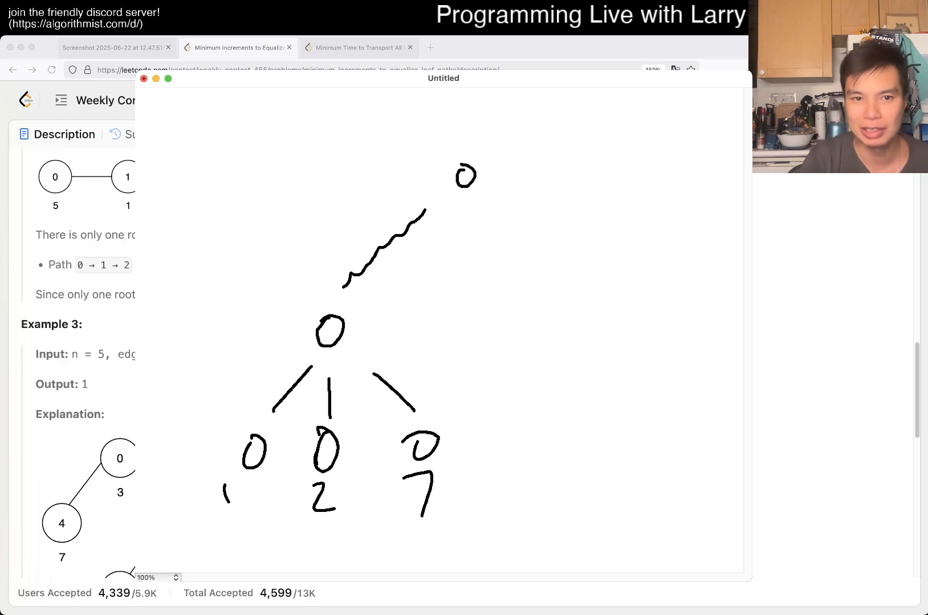
{"action": "left_click_drag", "start_coordinate": [443, 135], "coordinate": [299, 371]}
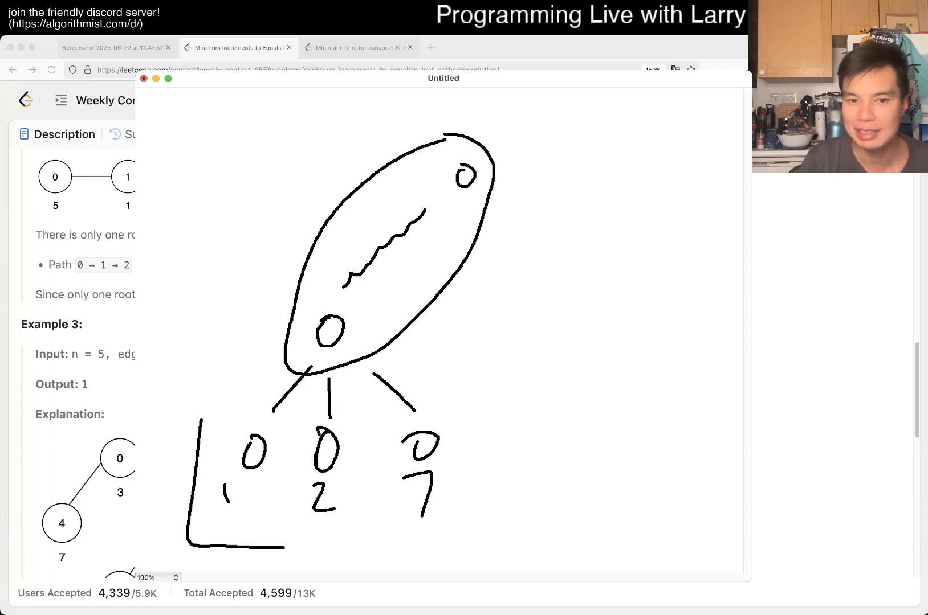
Step: Box the three child nodes in green
{"action": "left_click_drag", "start_coordinate": [183, 421], "coordinate": [491, 550]}
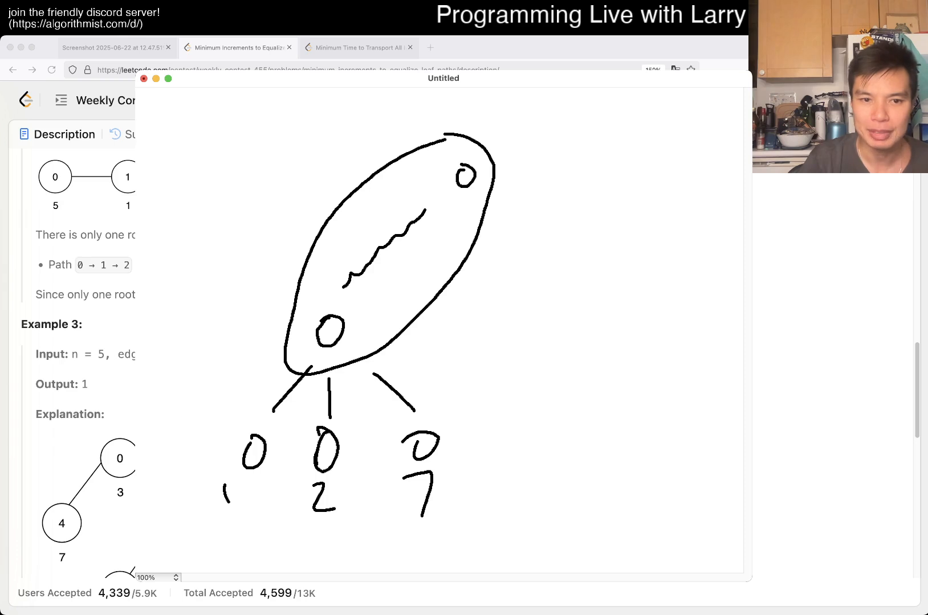
{"action": "left_click_drag", "start_coordinate": [172, 408], "coordinate": [497, 530]}
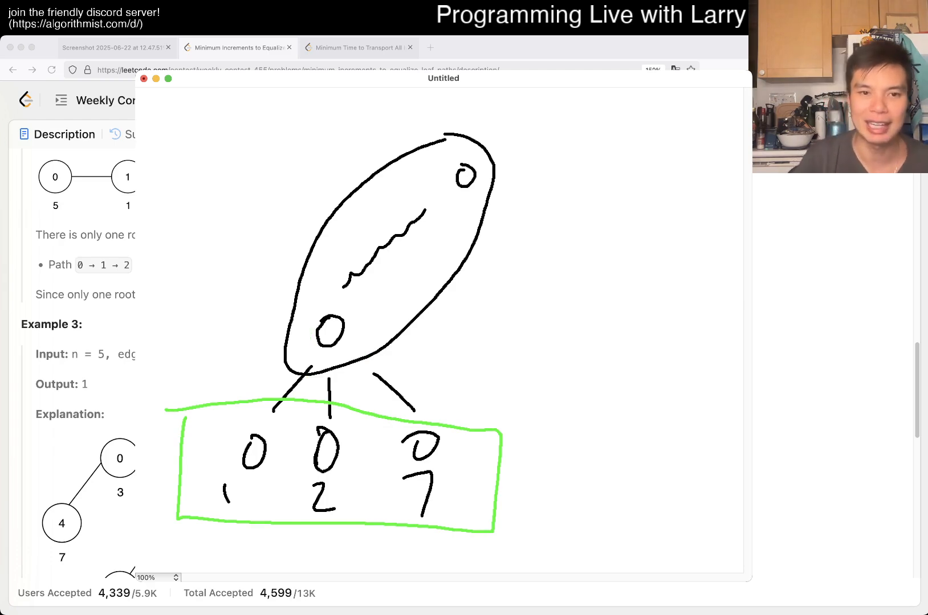
Step: Mark the root and child totals in green and write the sum 7+10=17 beside the root
{"action": "left_click_drag", "start_coordinate": [298, 302], "coordinate": [363, 367]}
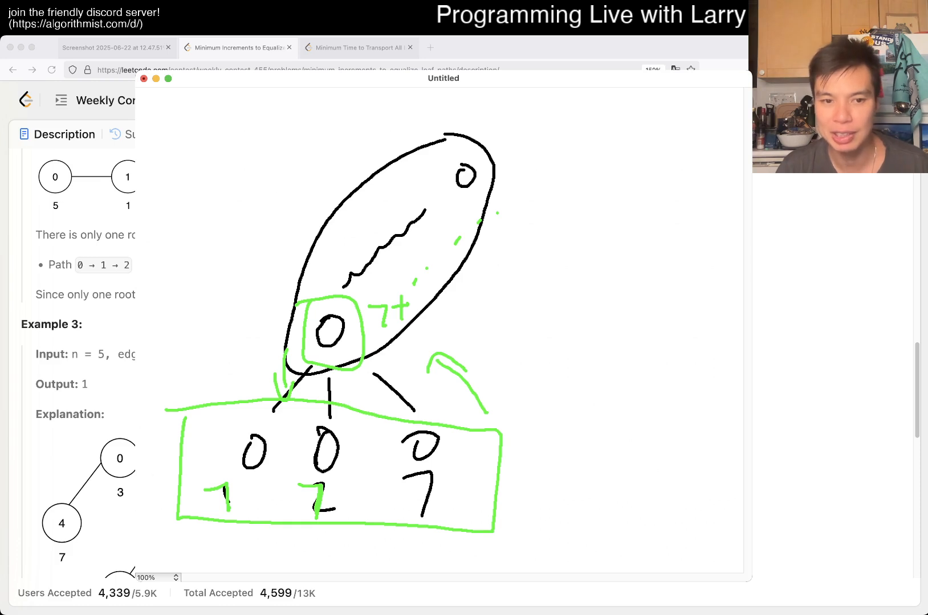
{"action": "left_click_drag", "start_coordinate": [202, 467], "coordinate": [349, 520]}
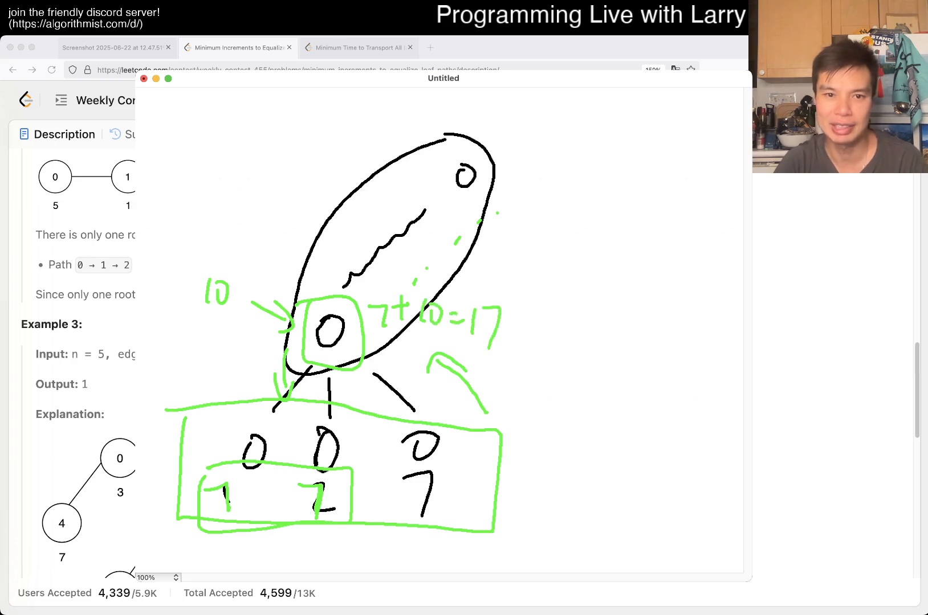
Step: Sketch a second small tree branching off the top ancestor
{"action": "left_click_drag", "start_coordinate": [483, 186], "coordinate": [575, 356]}
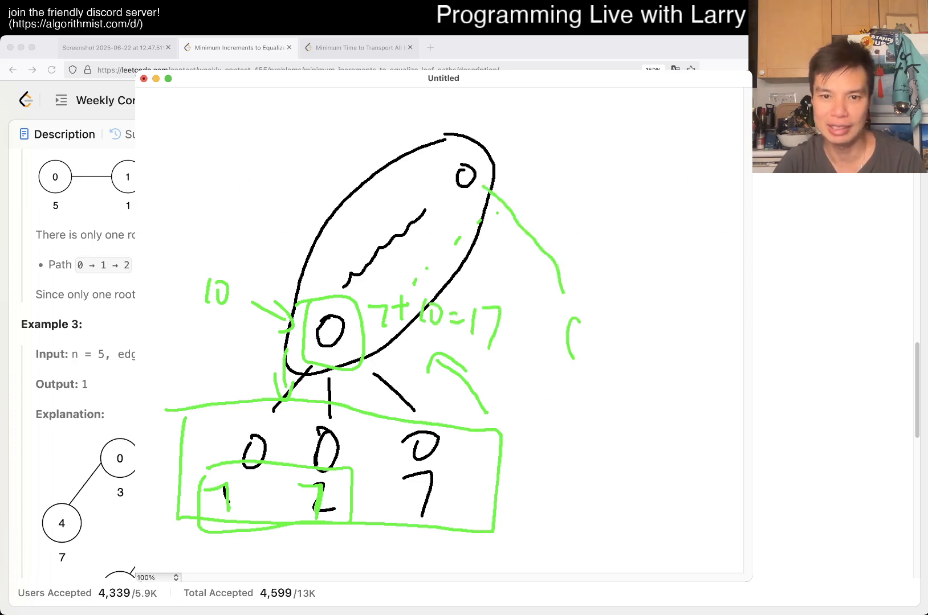
{"action": "left_click_drag", "start_coordinate": [567, 343], "coordinate": [645, 367]}
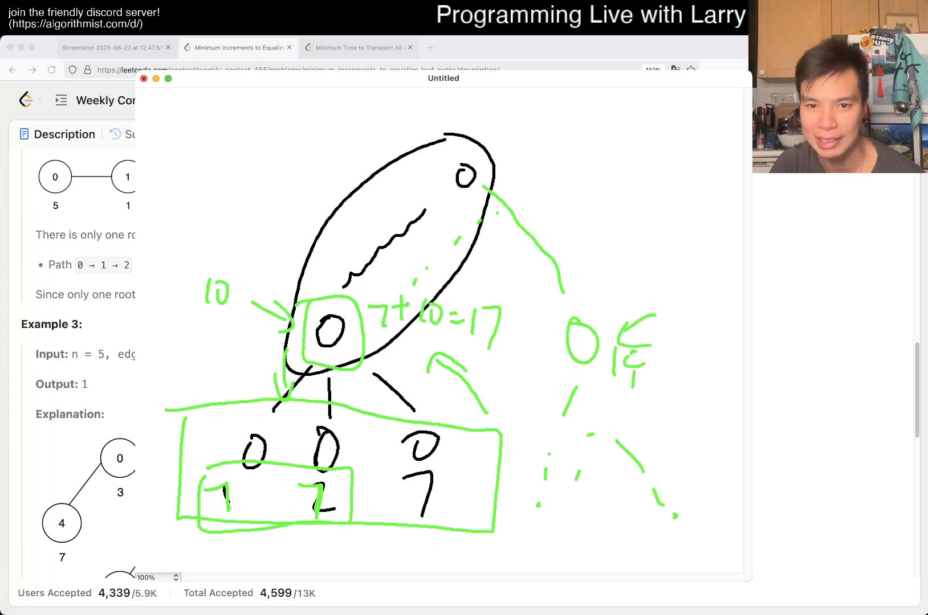
{"action": "left_click_drag", "start_coordinate": [523, 515], "coordinate": [577, 538]}
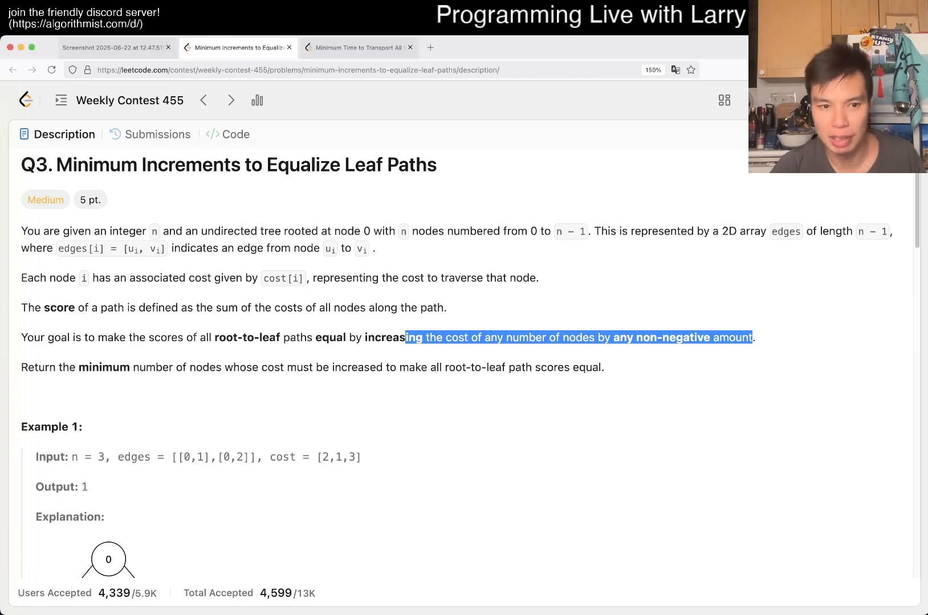
Step: Show the Python3 solution in the Code tab
{"action": "left_click", "coordinate": [235, 134]}
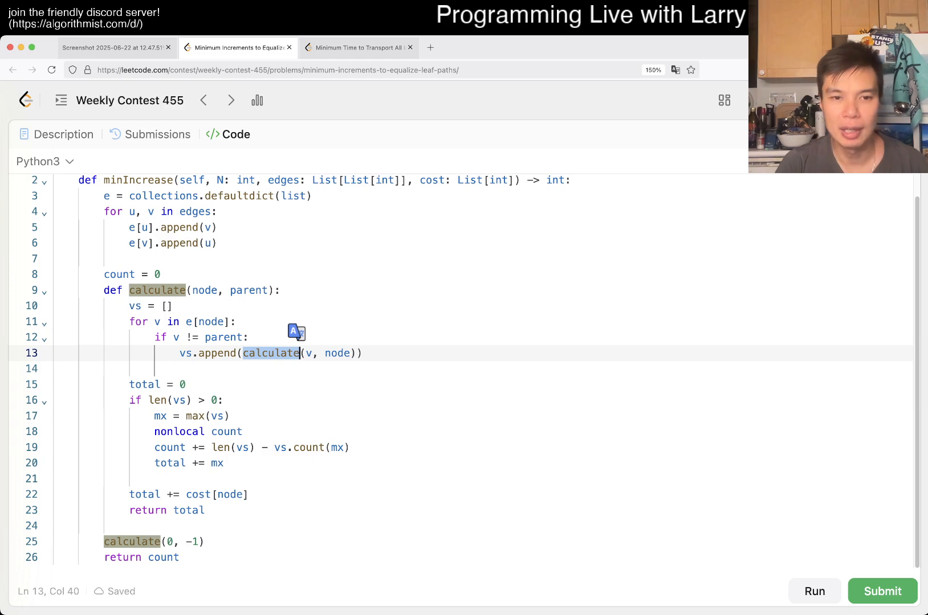
{"action": "mouse_move", "coordinate": [272, 353]}
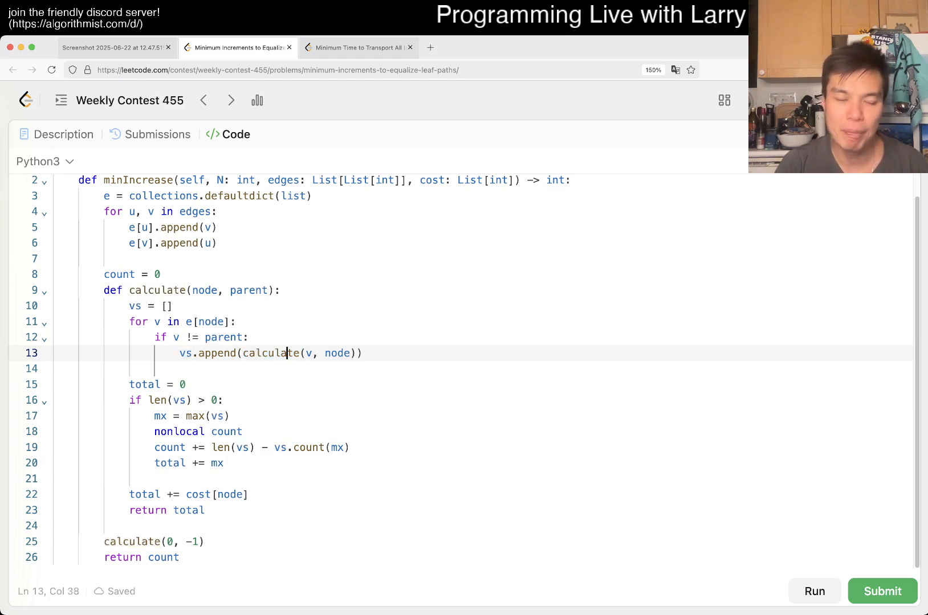
Step: Walk through the calculate helper, highlighting the recursive call and every use of total
{"action": "left_click", "coordinate": [173, 354]}
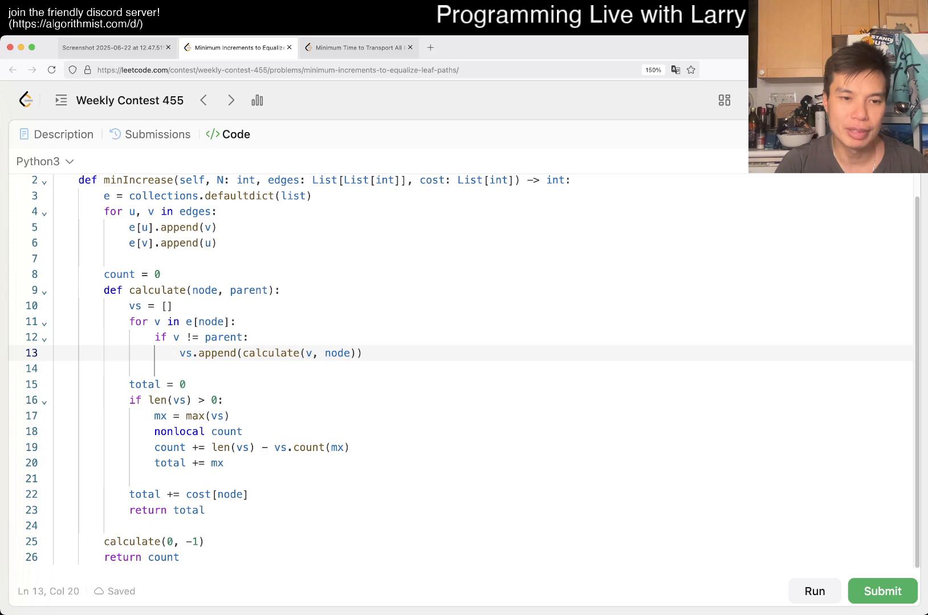
{"action": "left_click", "coordinate": [142, 385]}
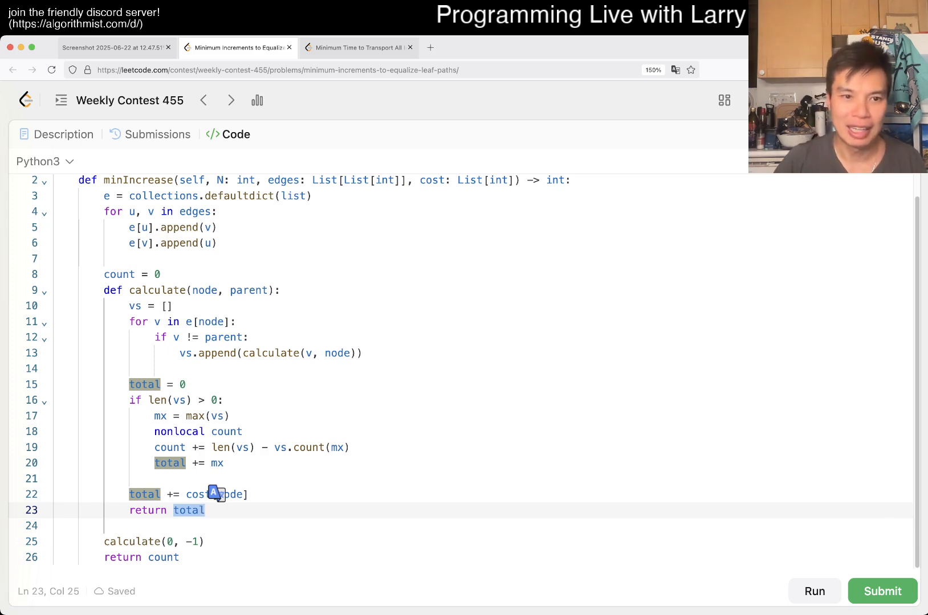
{"action": "left_click", "coordinate": [168, 305]}
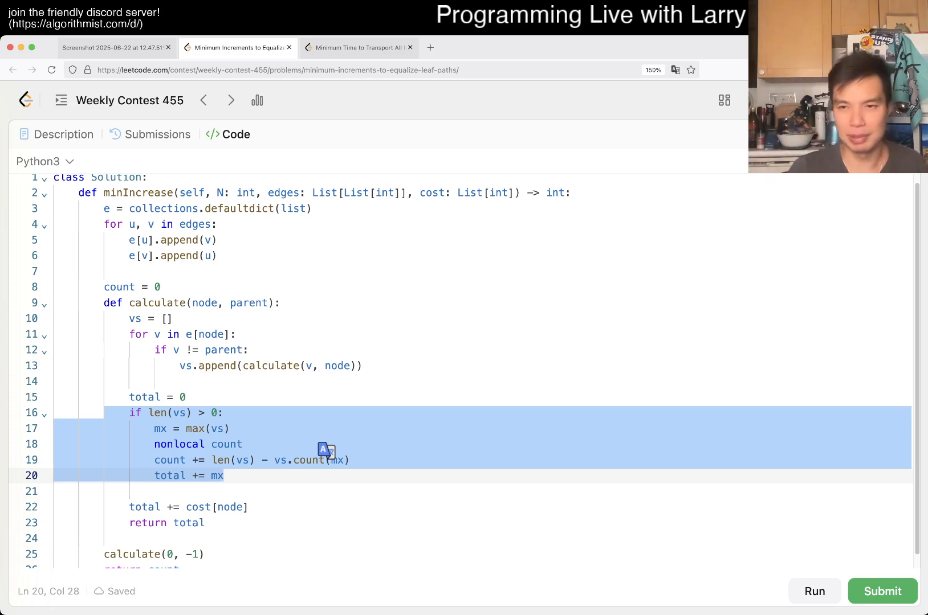
{"action": "left_click", "coordinate": [224, 476]}
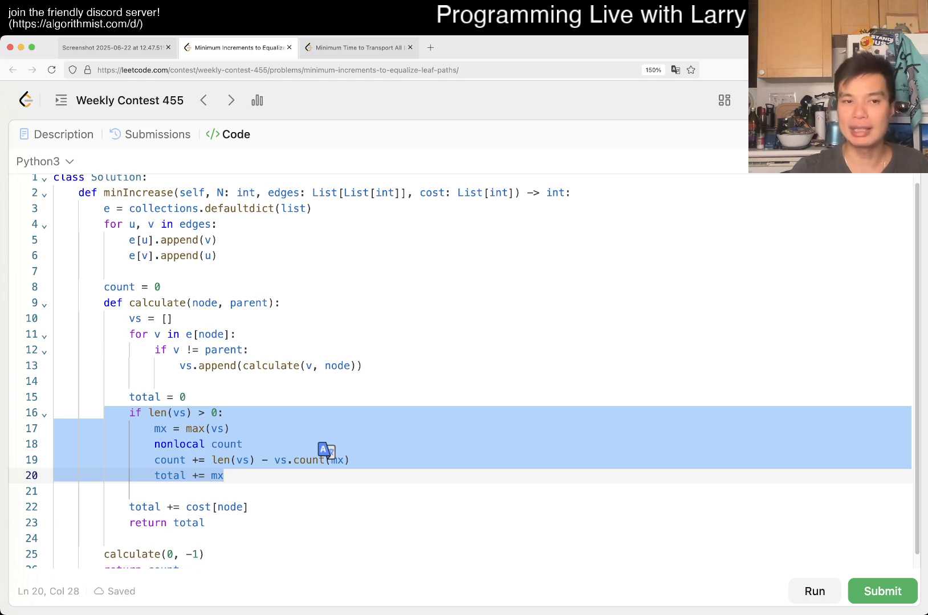
Step: Return to the Weekly Contest 455 overview page from the problem header
{"action": "scroll", "scroll_direction": "down", "scroll_amount": 3}
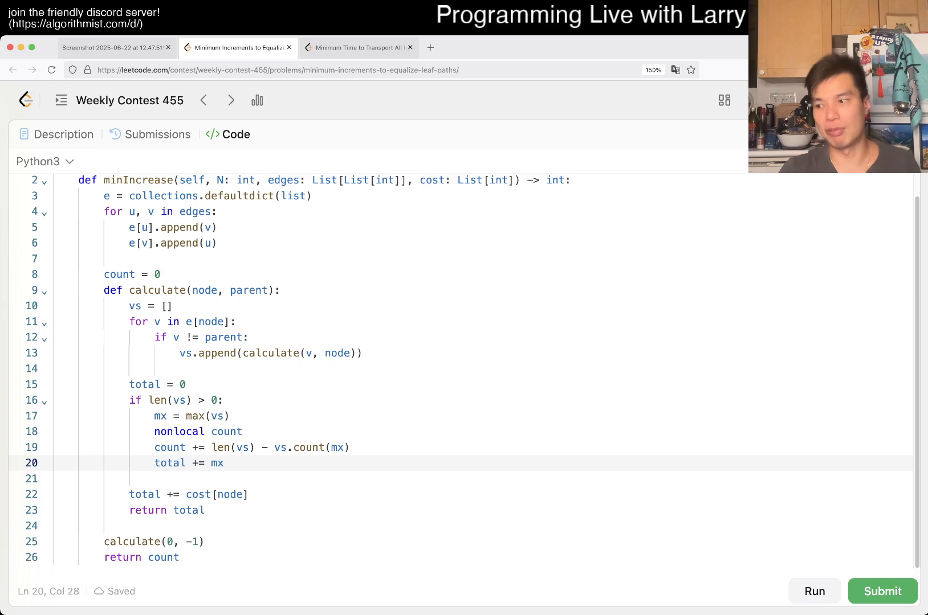
{"action": "left_click", "coordinate": [223, 463]}
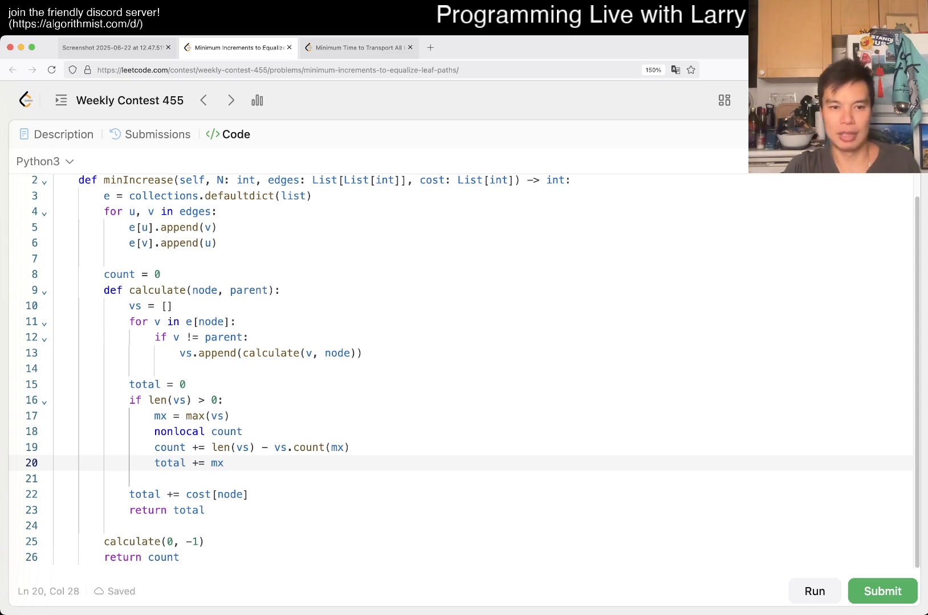
{"action": "left_click", "coordinate": [223, 464]}
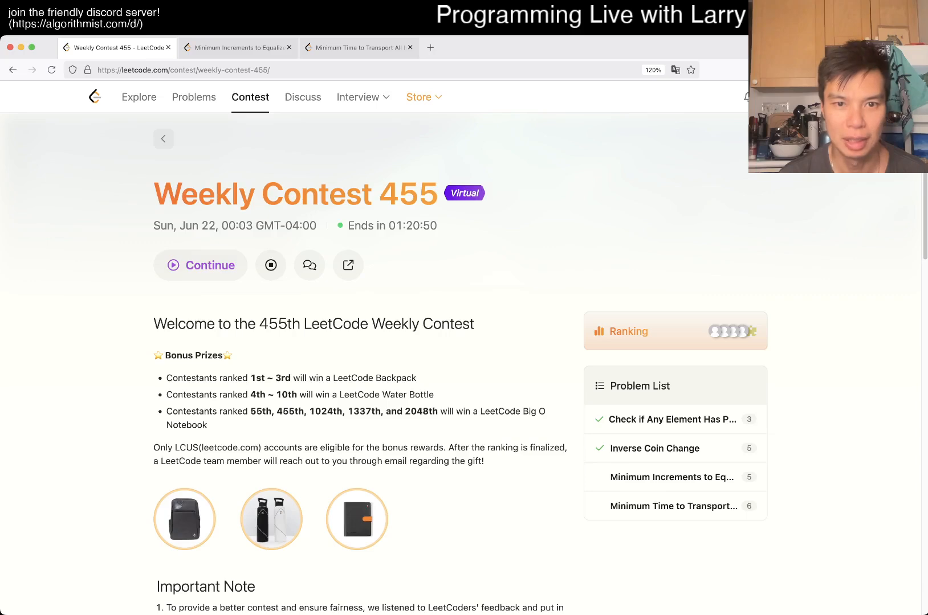
Step: Reopen Minimum Increments to Equalize Leaf Paths from the contest problem list
{"action": "left_click", "coordinate": [670, 478]}
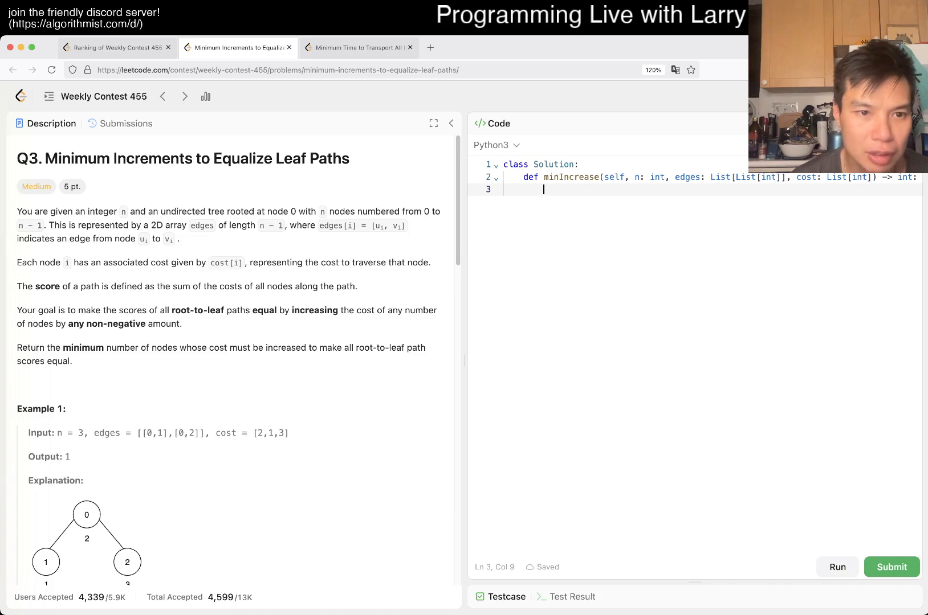
Step: Rename the minIncrease parameter n to N in the fresh template
{"action": "scroll", "scroll_direction": "down", "scroll_amount": 3}
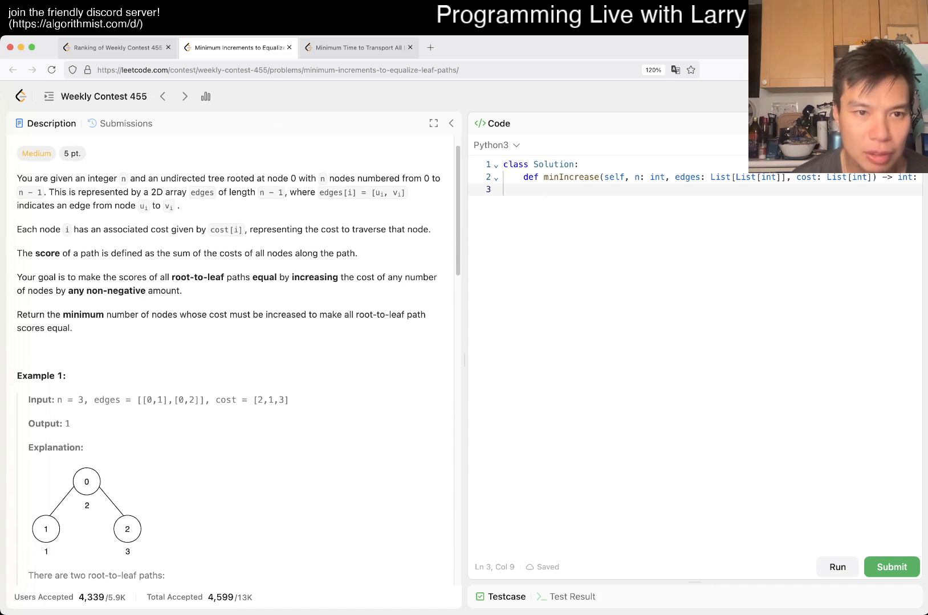
{"action": "left_click_drag", "start_coordinate": [103, 253], "coordinate": [357, 253]}
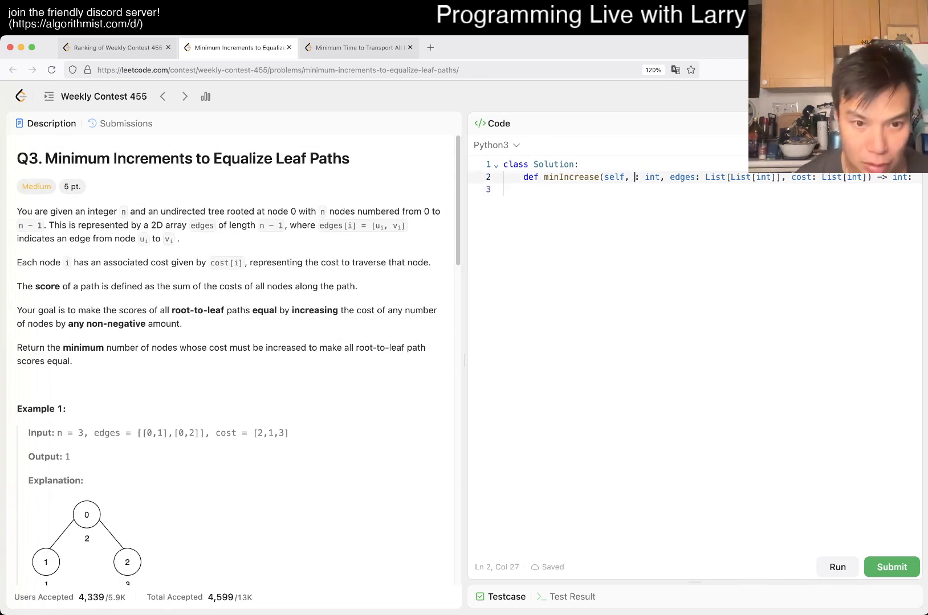
{"action": "type", "text": "N"}
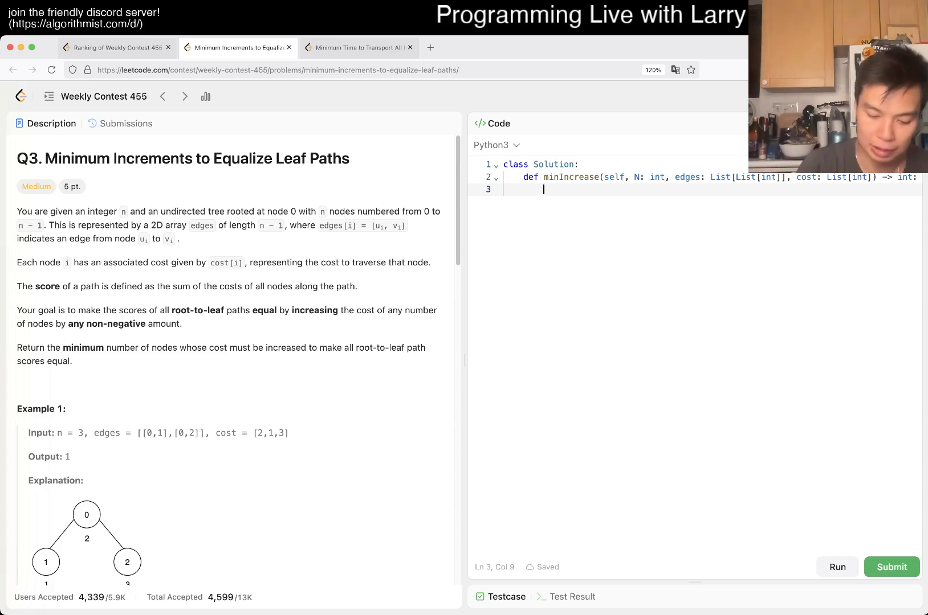
Step: Build an undirected defaultdict adjacency list e from the edges
{"action": "type", "text": "e = collections."}
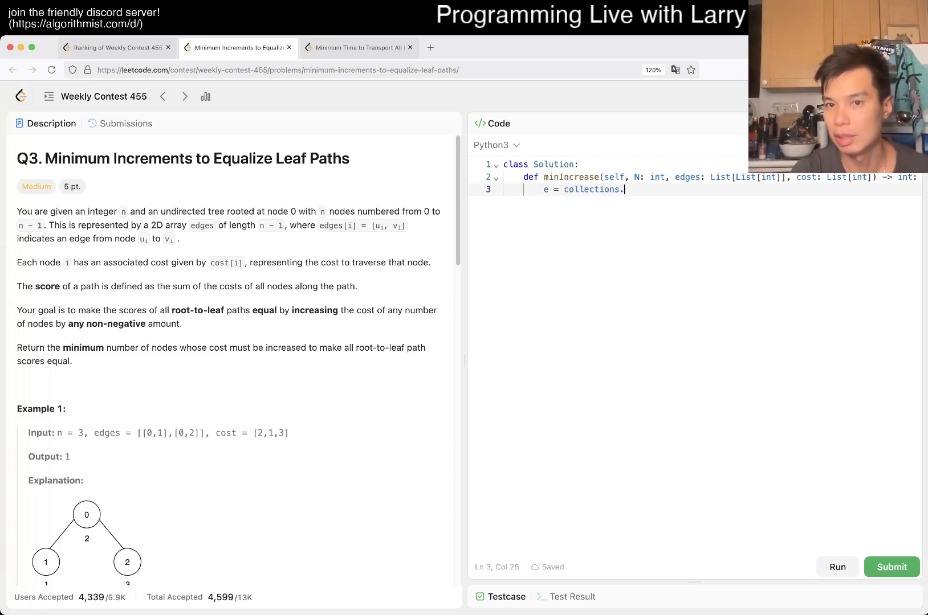
{"action": "type", "text": "defaultdict(list)"}
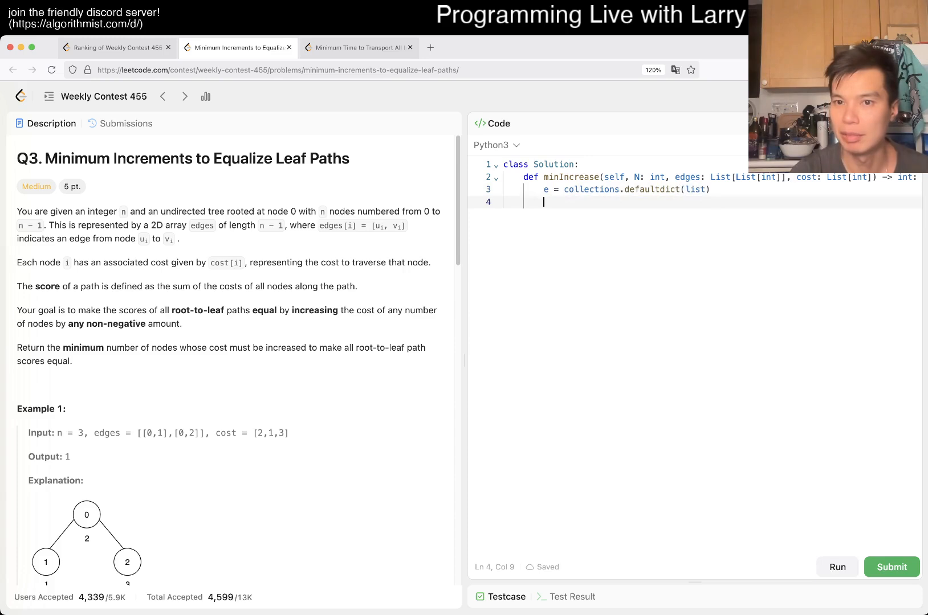
{"action": "type", "text": "for u, v in"}
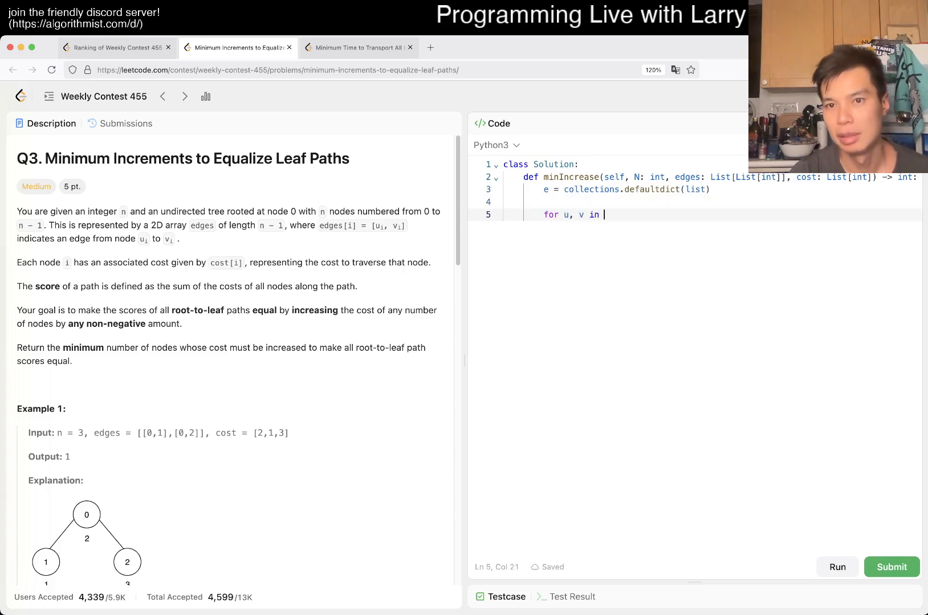
{"action": "type", "text": "edges:"}
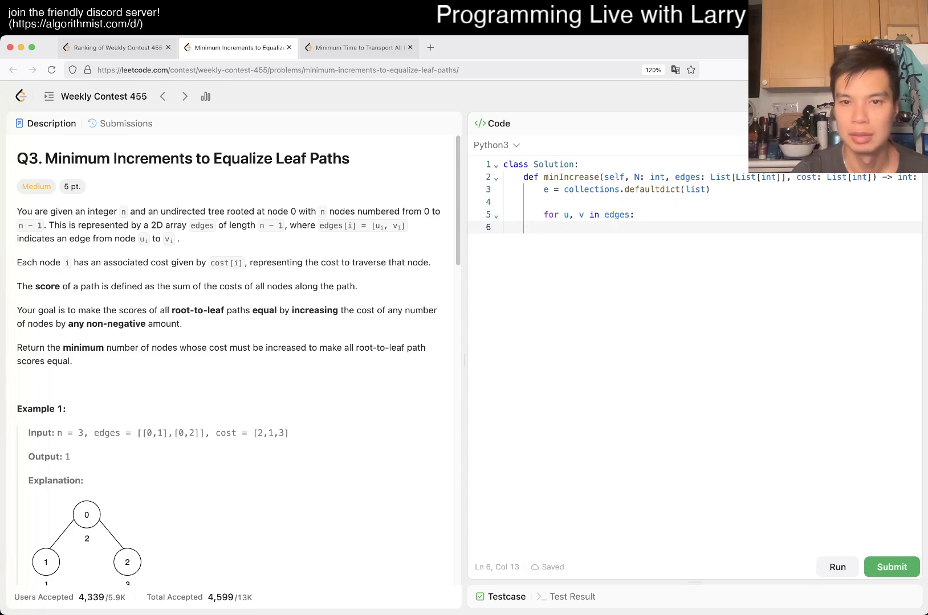
{"action": "type", "text": "e[u].append(v"}
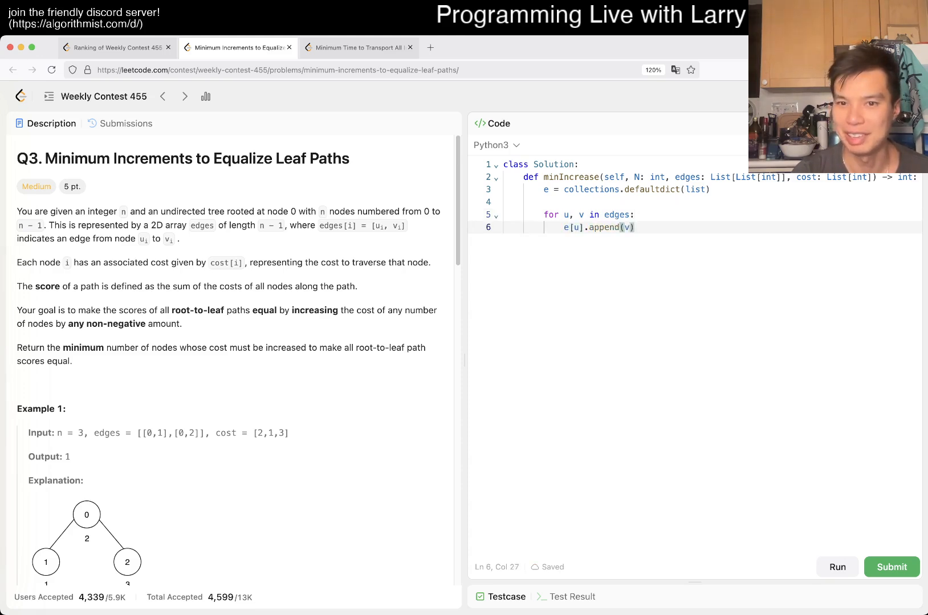
{"action": "type", "text": "e[v].appen"}
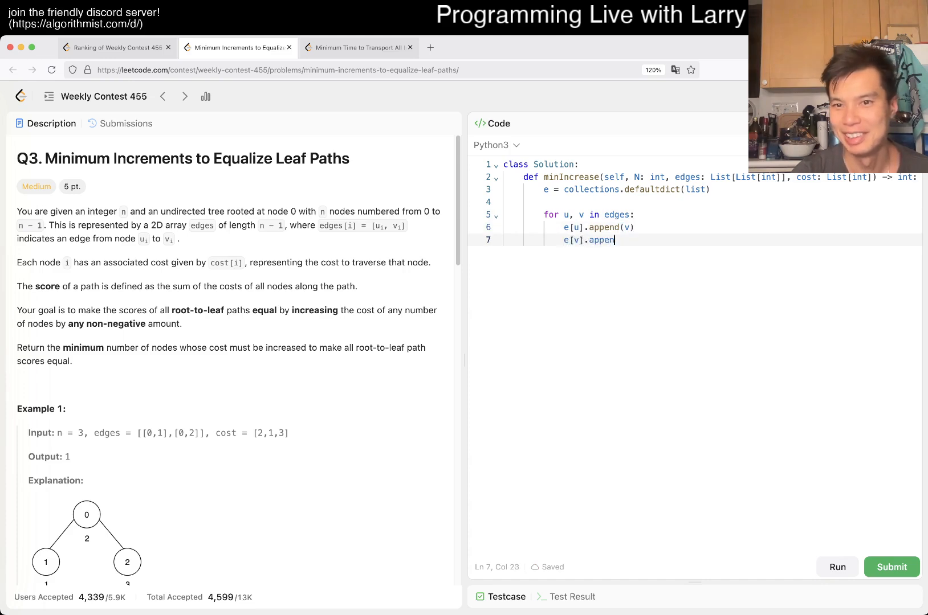
{"action": "type", "text": "d(u)"}
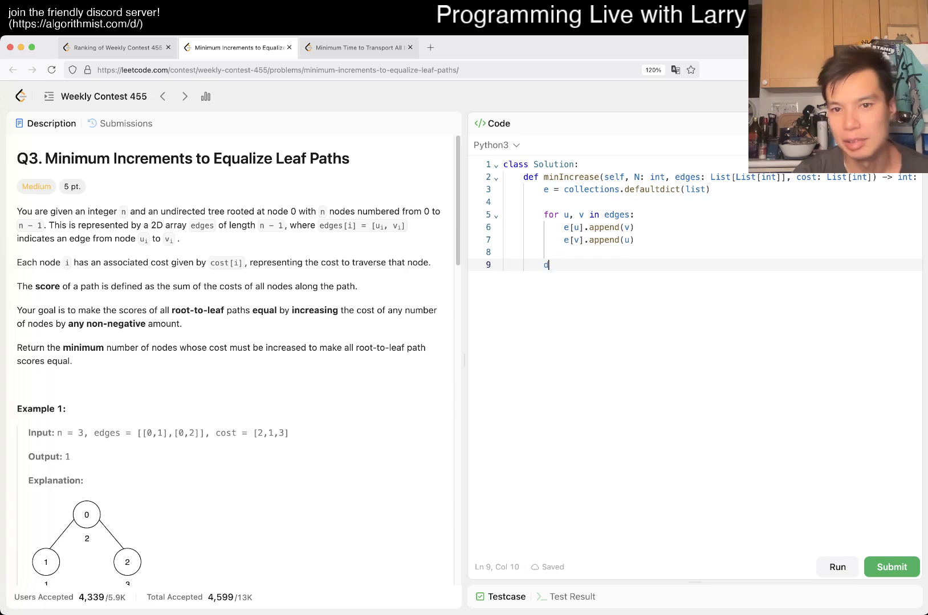
Step: Begin calculate(node, parent) looping over e[node] and recursing into each child
{"action": "type", "text": "def ca"}
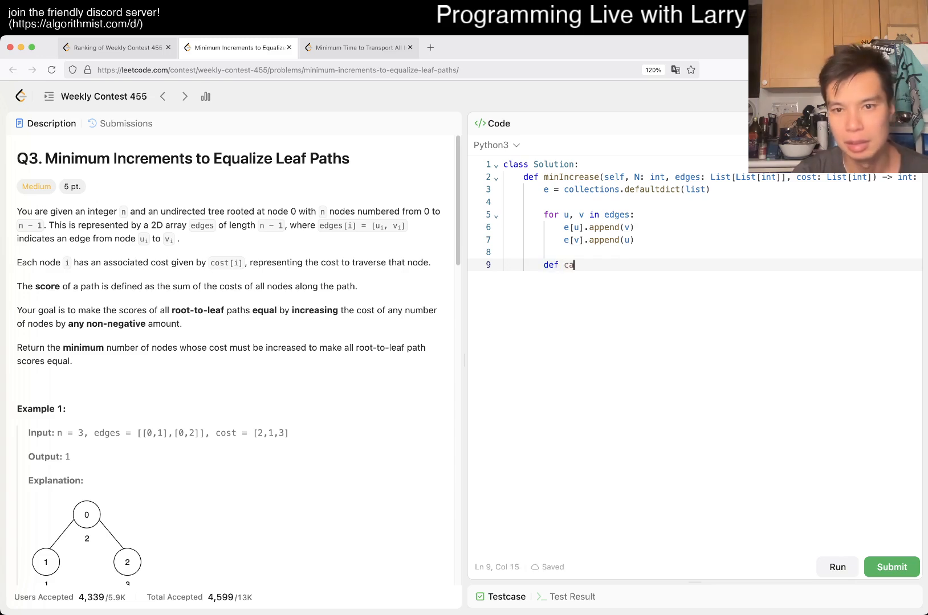
{"action": "type", "text": "lculate(node):"}
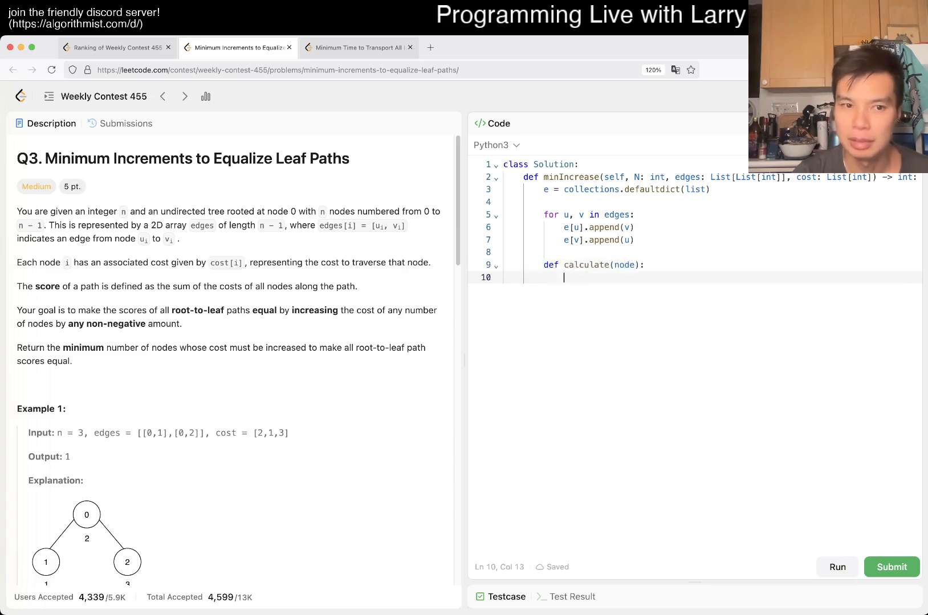
{"action": "type", "text": "f"}
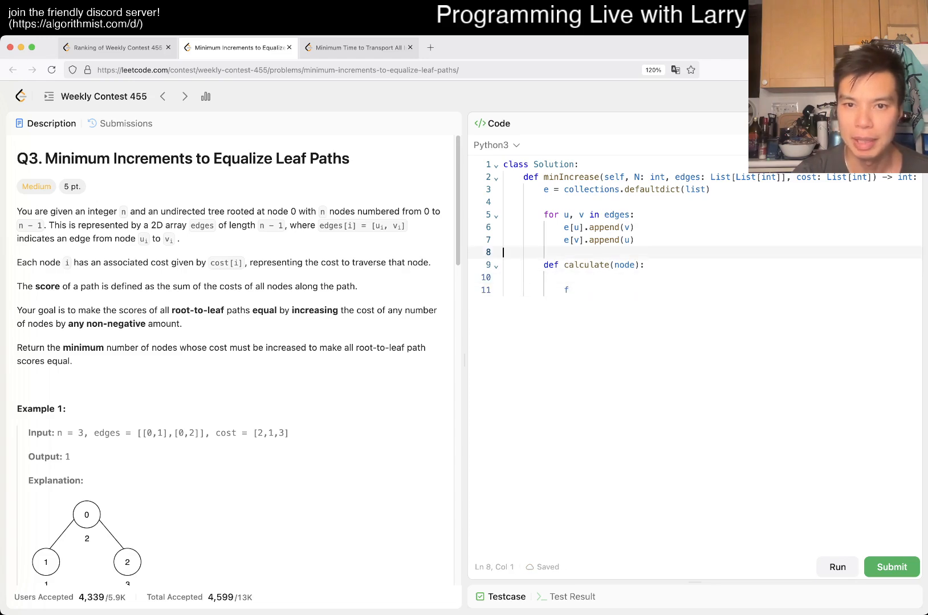
{"action": "type", "text": ", parent"}
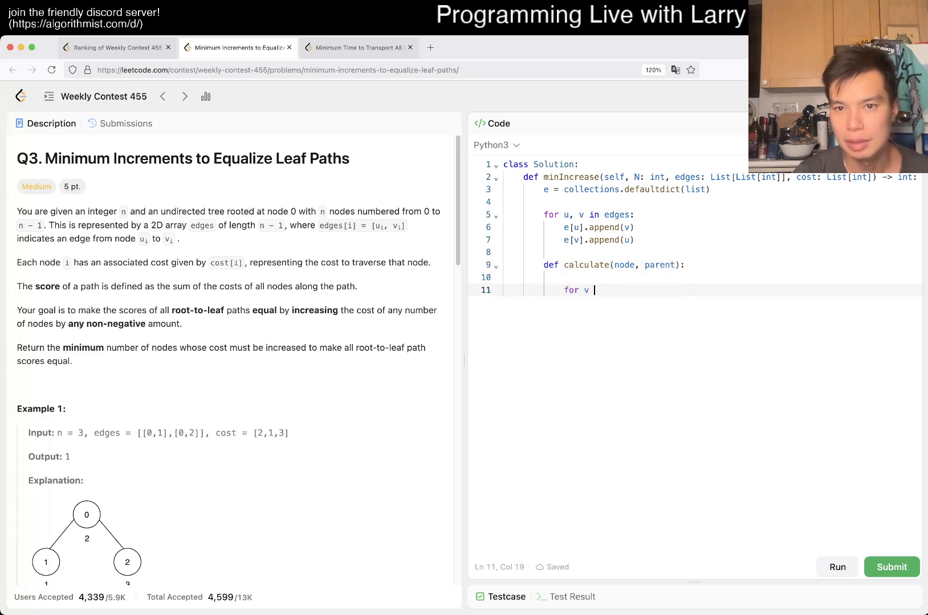
{"action": "type", "text": "in"}
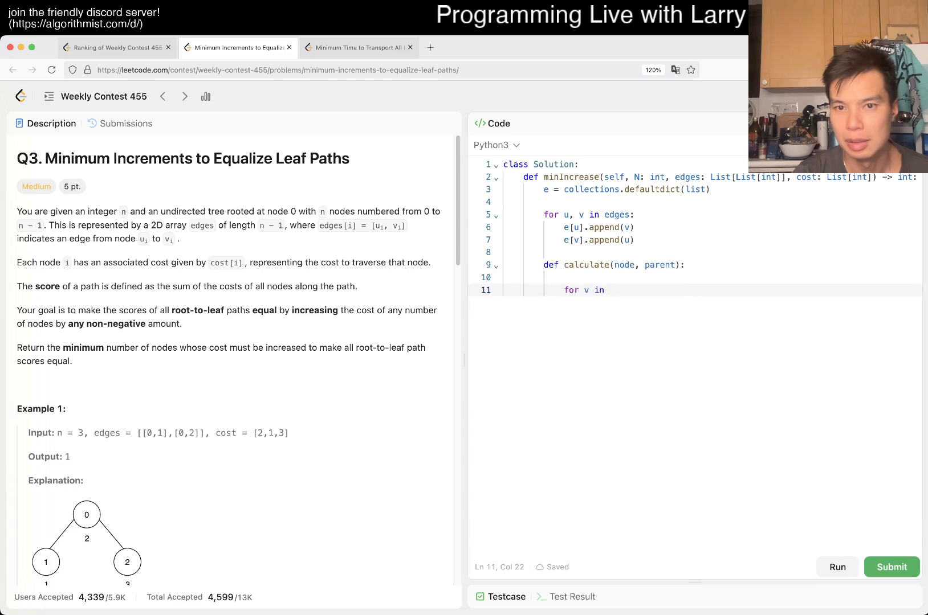
{"action": "type", "text": "e[]"}
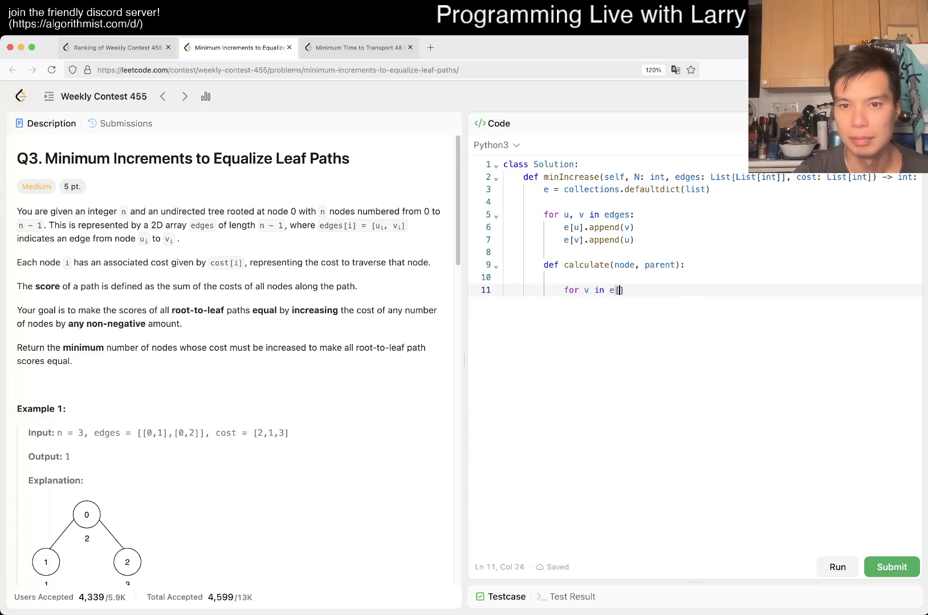
{"action": "type", "text": "node]:"}
{"action": "type", "text": "cal"}
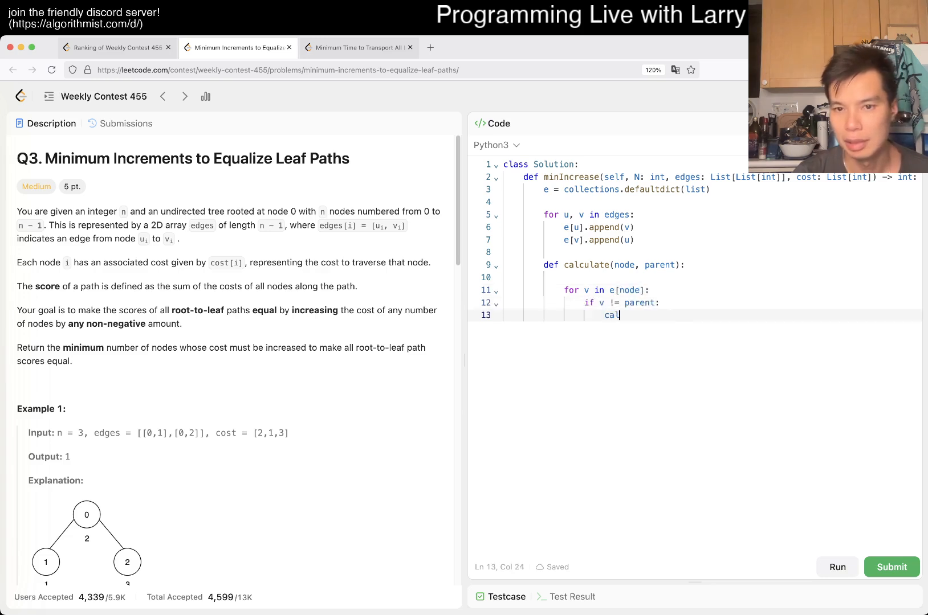
{"action": "type", "text": "culate(v,"}
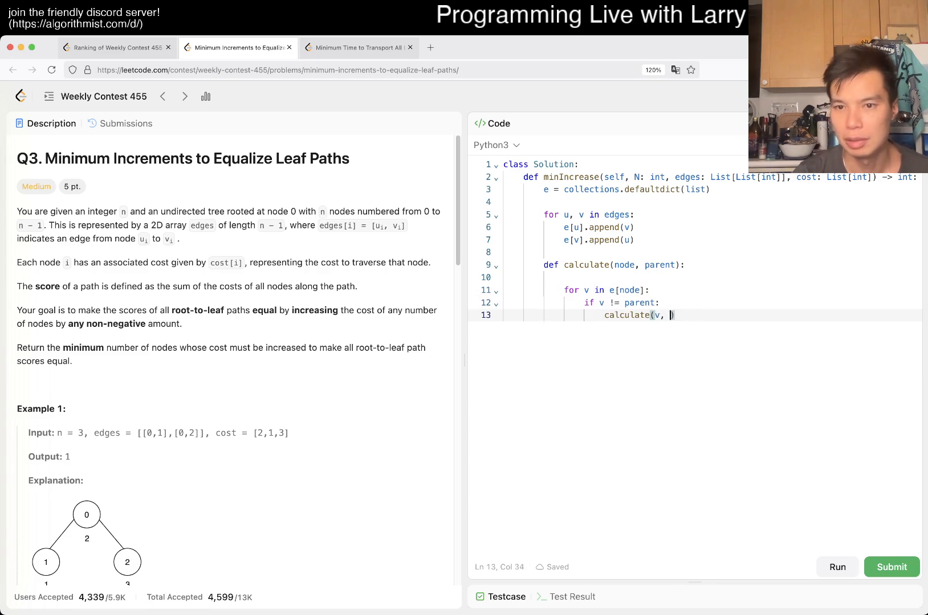
Step: Complete the recursive call as calculate(v, node) for each non-parent child
{"action": "type", "text": "node"}
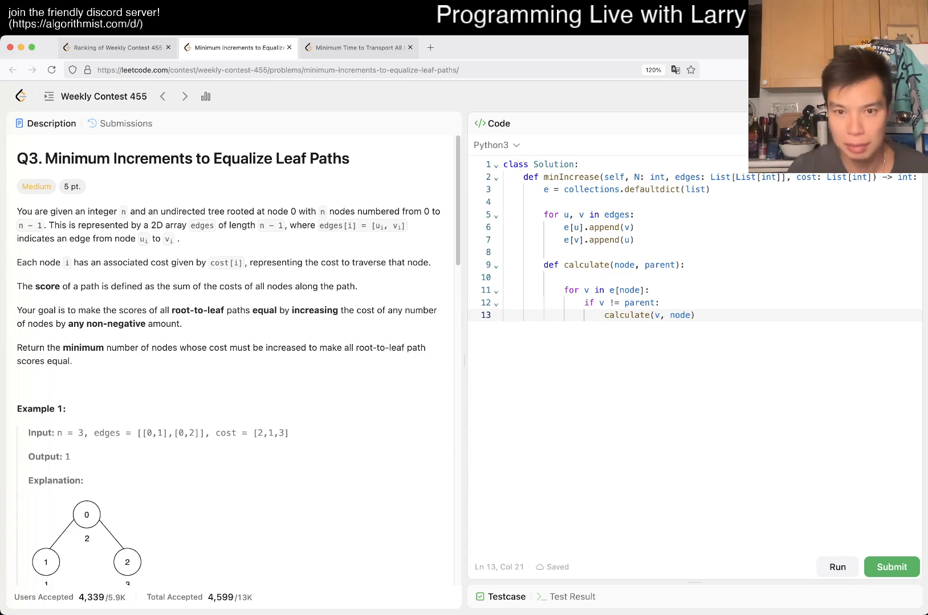
Step: Collect child results into a vs = [] list via vs.append inside calculate
{"action": "type", "text": "nodes"}
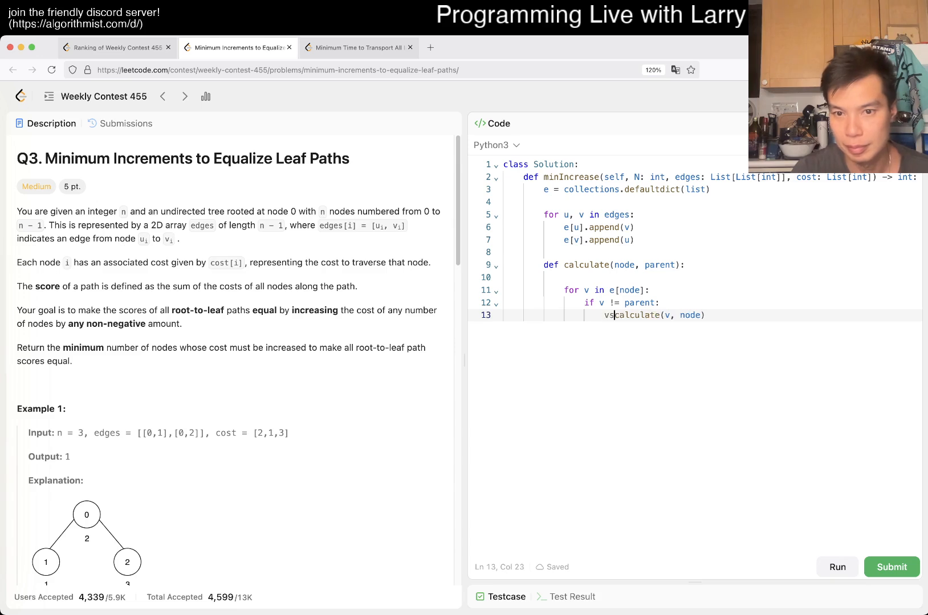
{"action": "type", "text": ".append("}
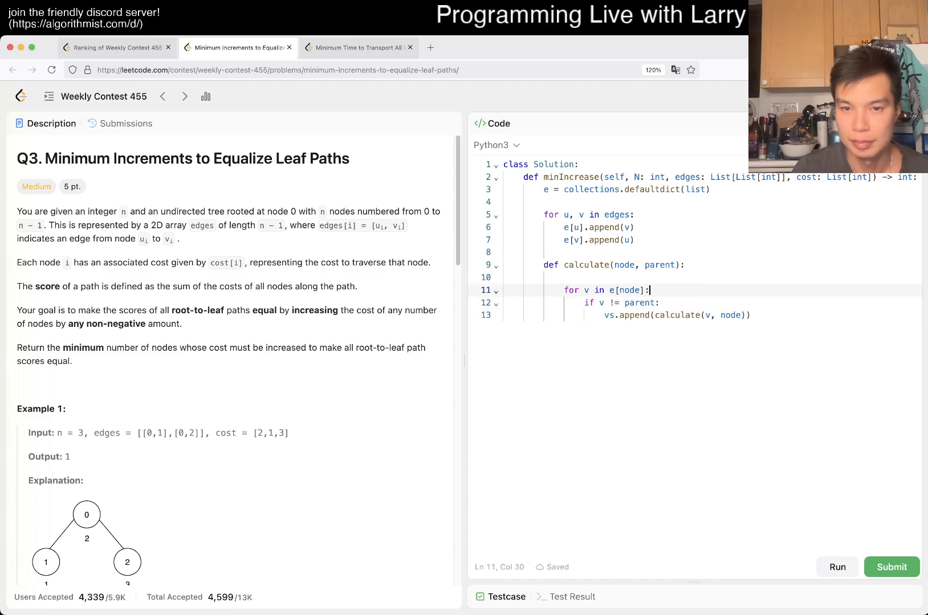
{"action": "type", "text": "vs = []"}
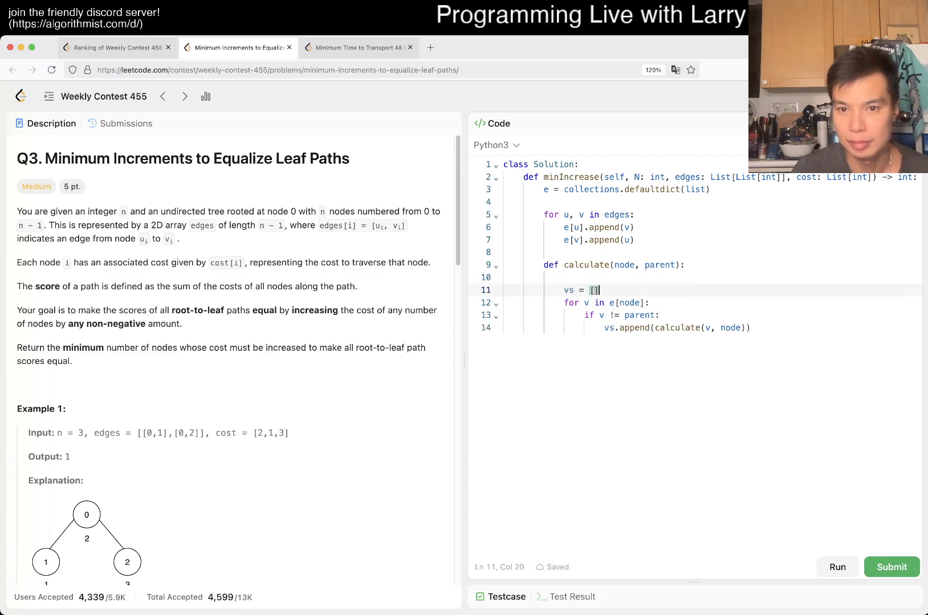
{"action": "key", "text": "Backspace"}
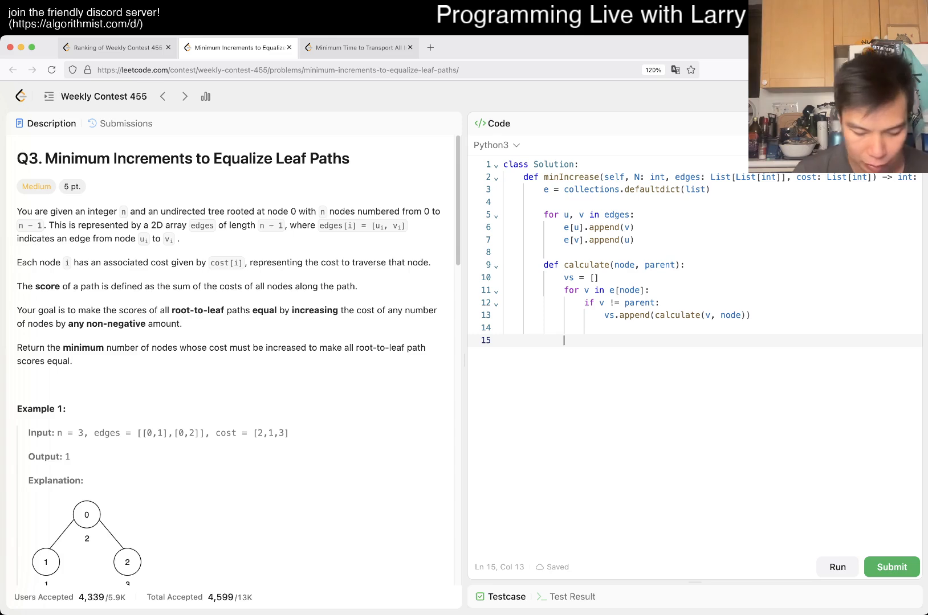
Step: Compute mx = max(vs) and the shortfall len(vs) - vs.count(mx)
{"action": "type", "text": "max(vs)"}
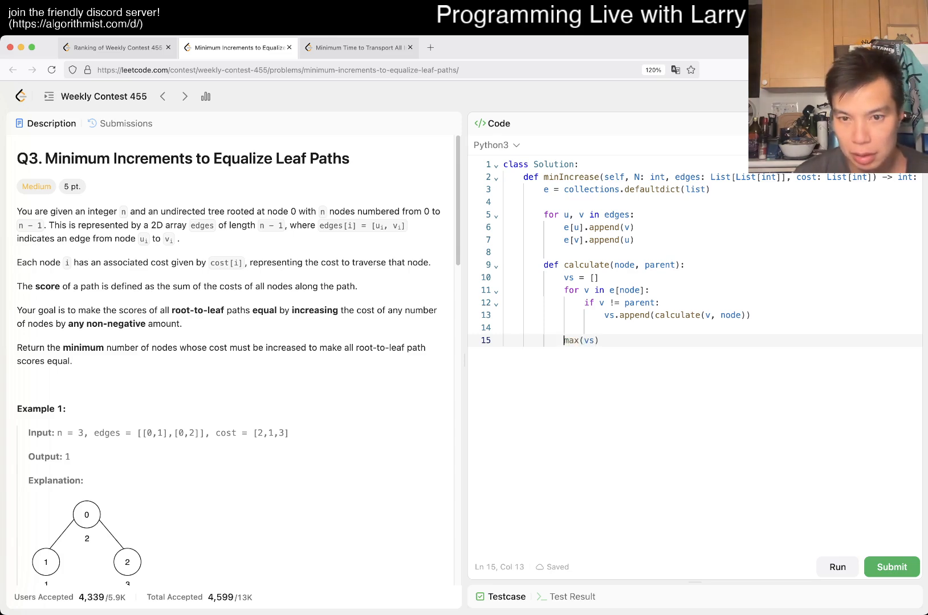
{"action": "type", "text": "mx ="}
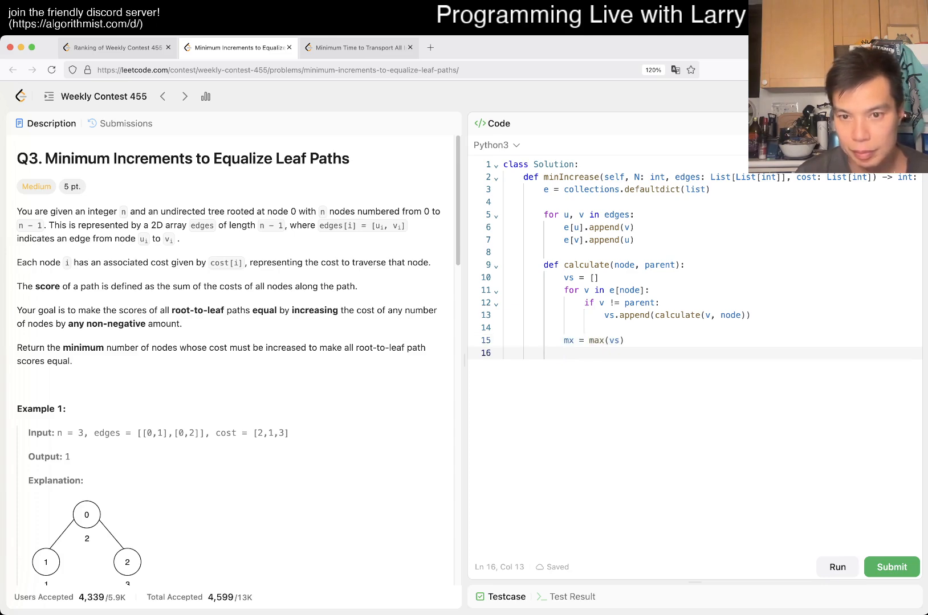
{"action": "type", "text": "vs.count(mx)"}
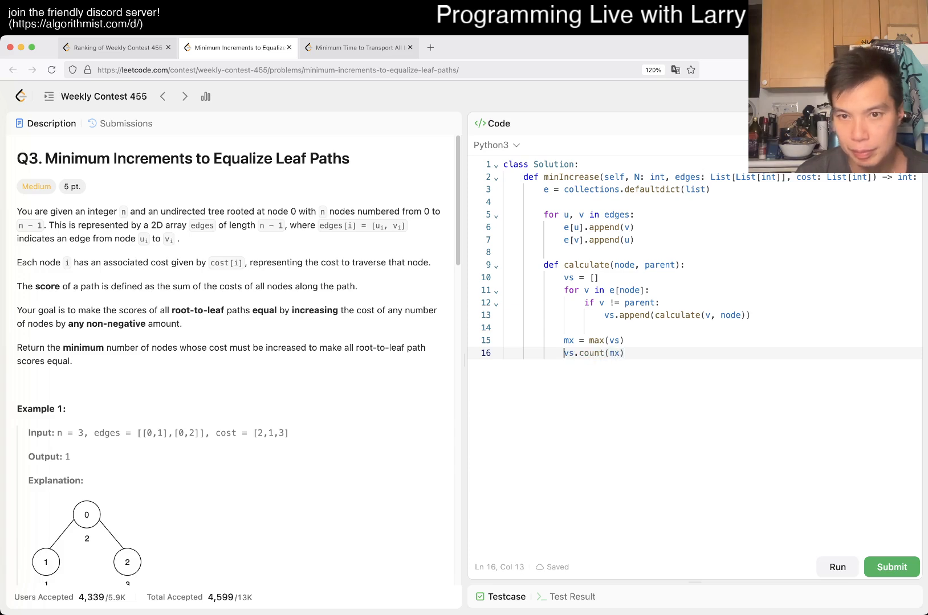
{"action": "type", "text": "len(vs) -"}
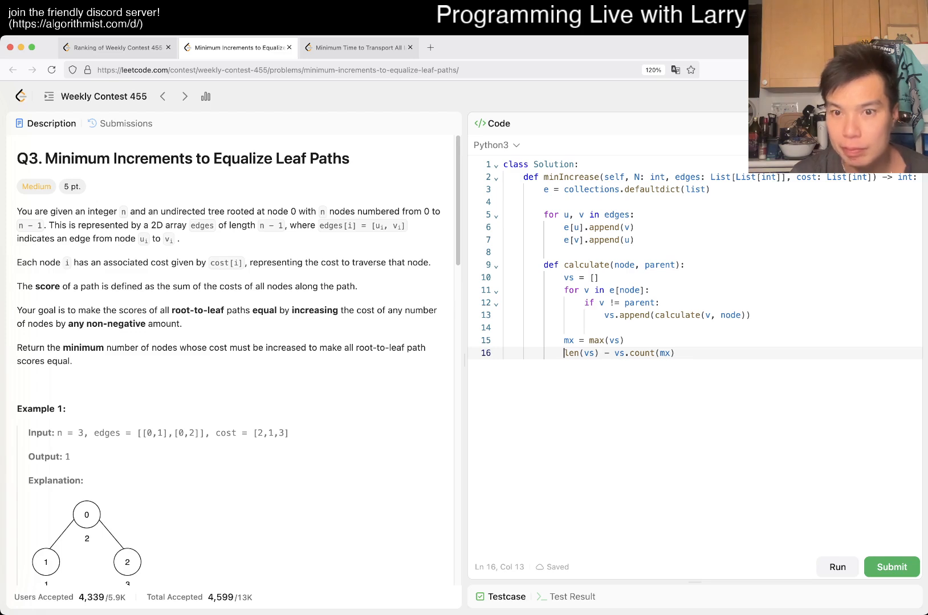
Step: Add shortfalls to a nonlocal count and return mx + cost[node] from the helper
{"action": "type", "text": "return"}
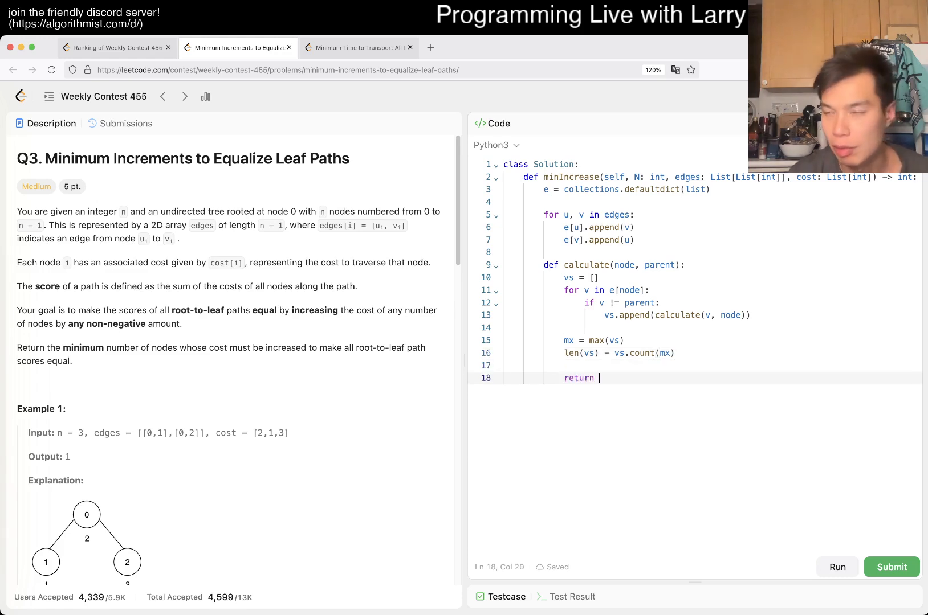
{"action": "type", "text": "mx +"}
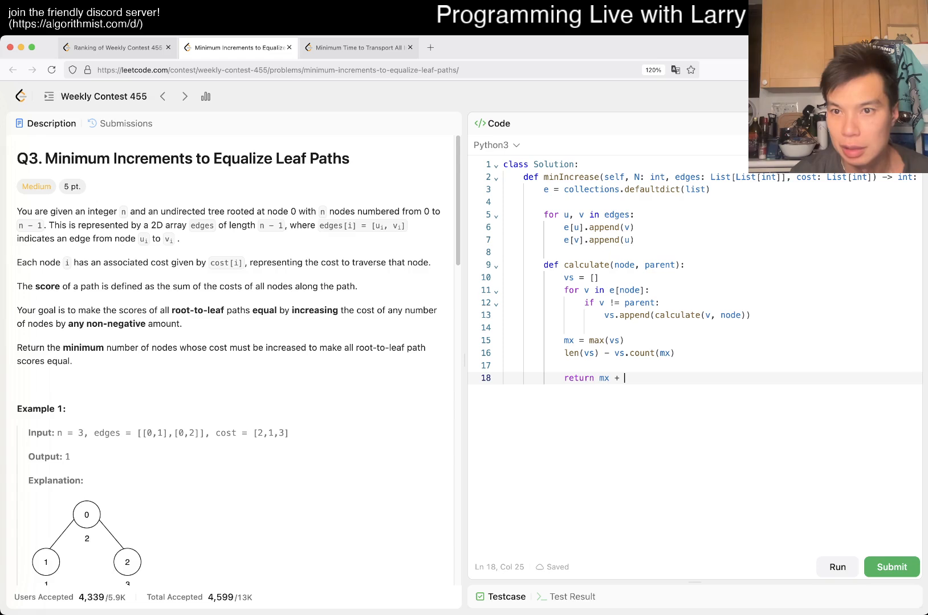
{"action": "type", "text": "cost[node]"}
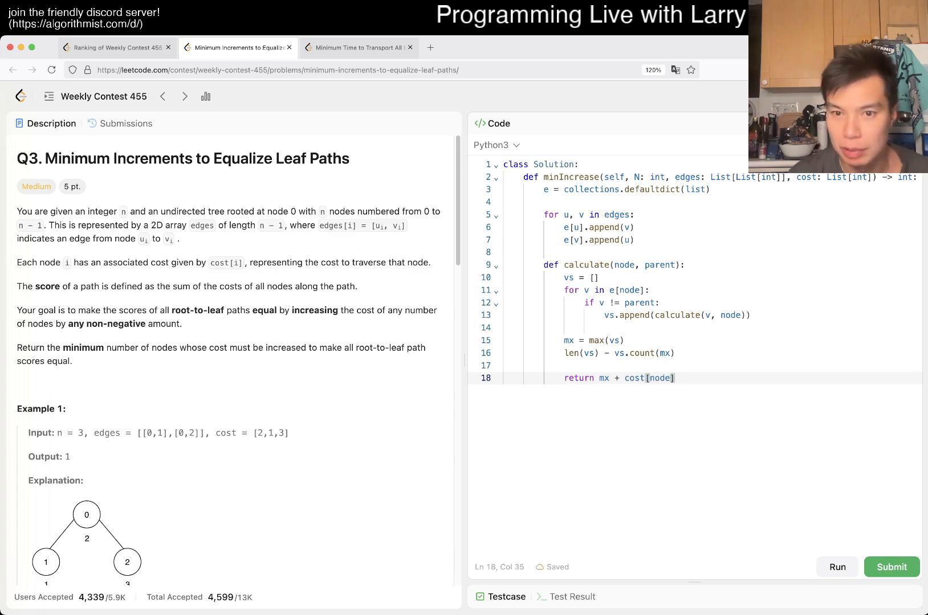
{"action": "type", "text": "count +="}
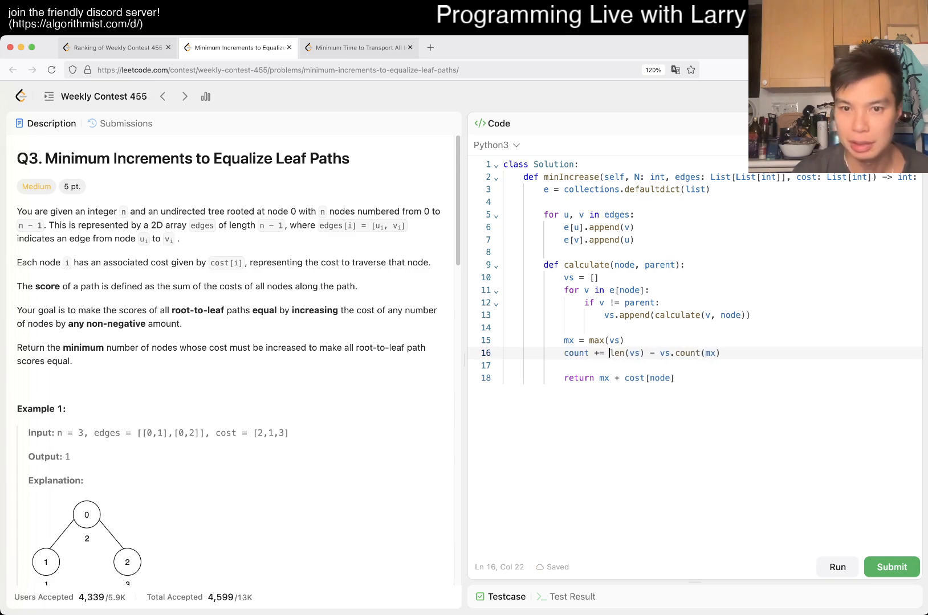
{"action": "type", "text": "nolo"}
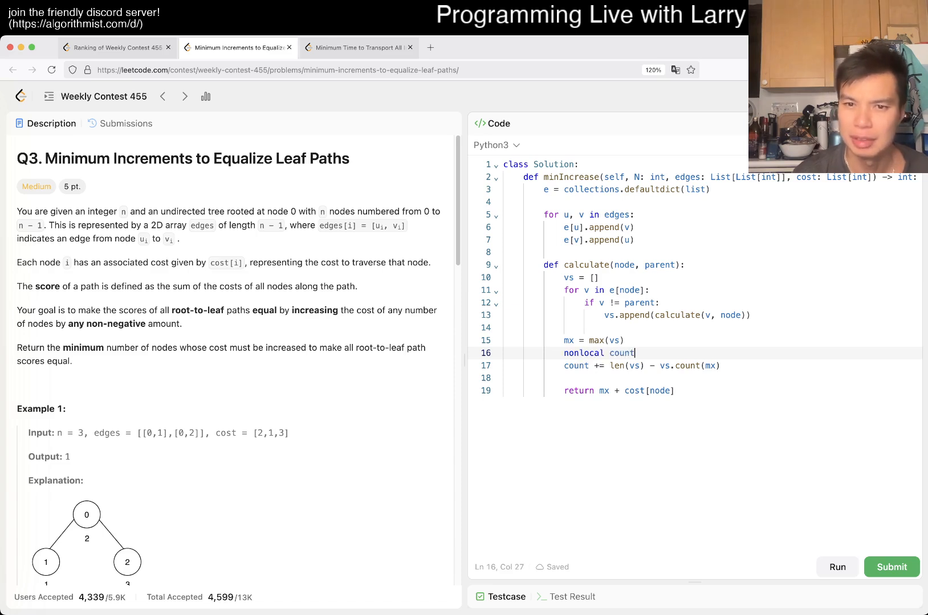
Step: Initialize count = 0, call calculate(0, -1) from the root, and return count
{"action": "key", "text": "enter"}
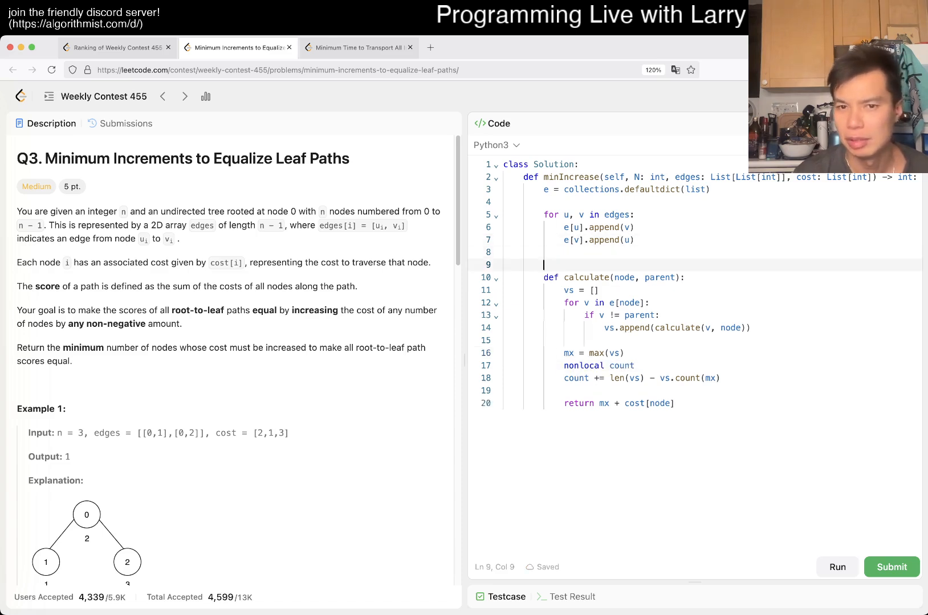
{"action": "type", "text": "count = 0"}
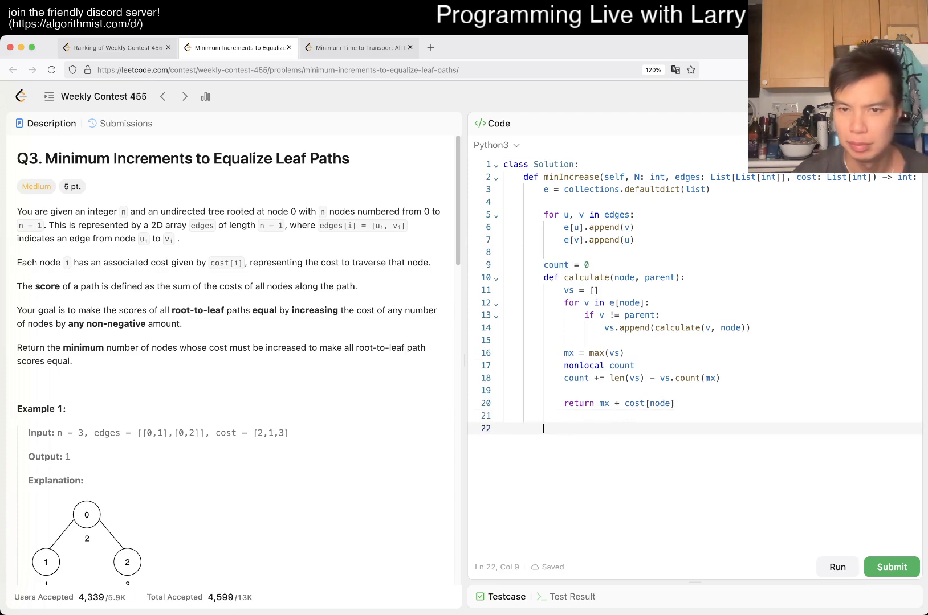
{"action": "type", "text": "calculate"}
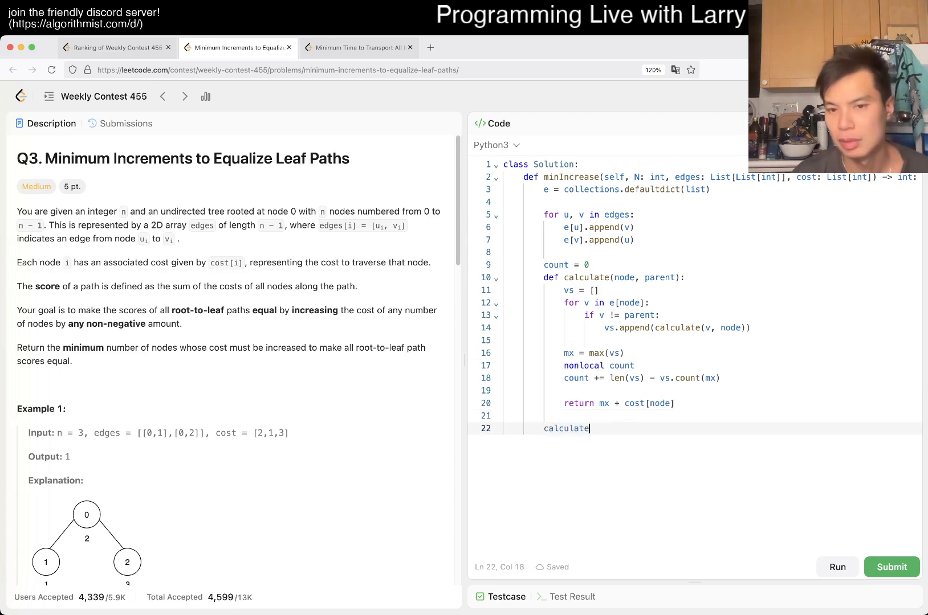
{"action": "type", "text": "(0, -1)"}
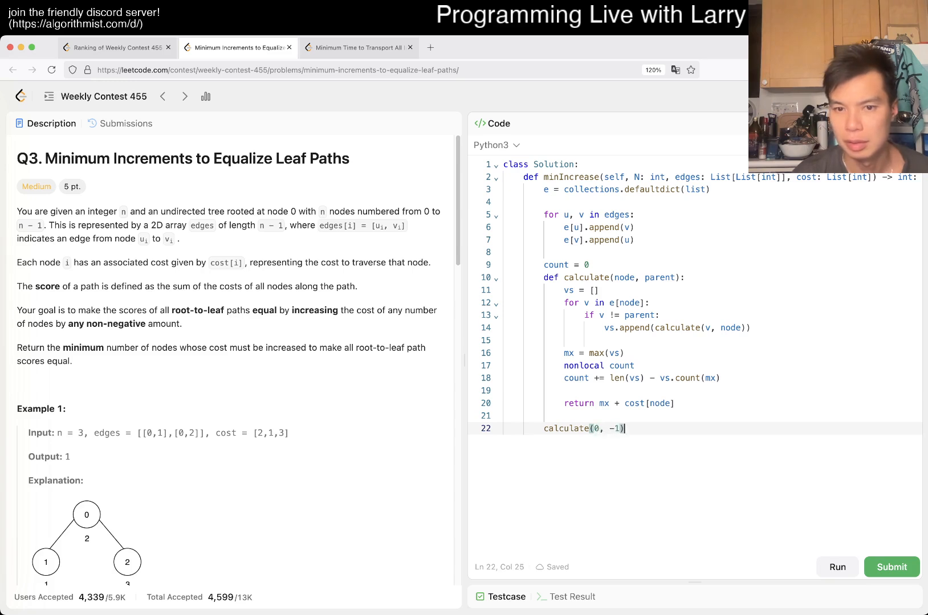
{"action": "type", "text": "return count"}
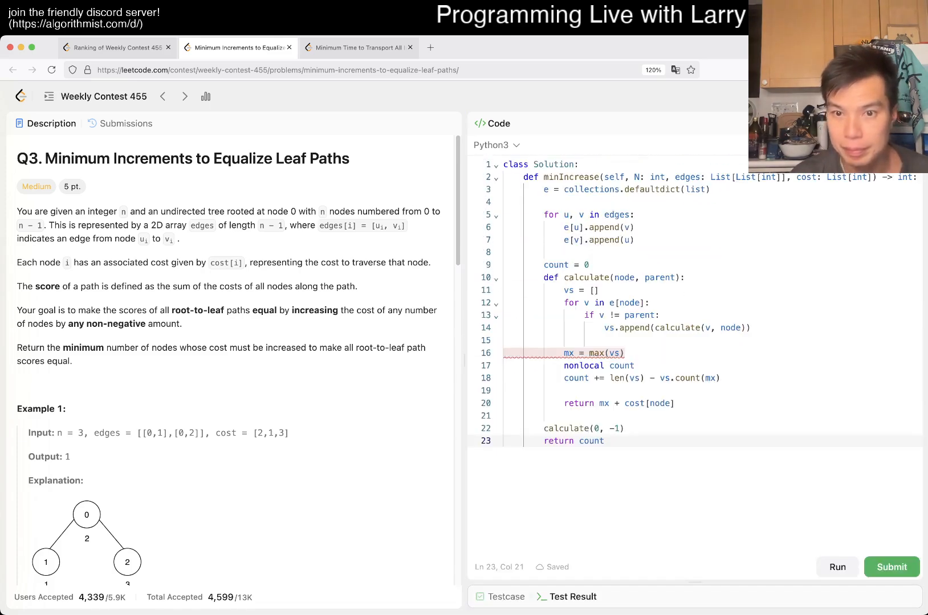
Step: Guard the max computation with if len(vs) > 0, indent beneath it, and run, hitting UnboundLocalError for mx
{"action": "type", "text": "if"}
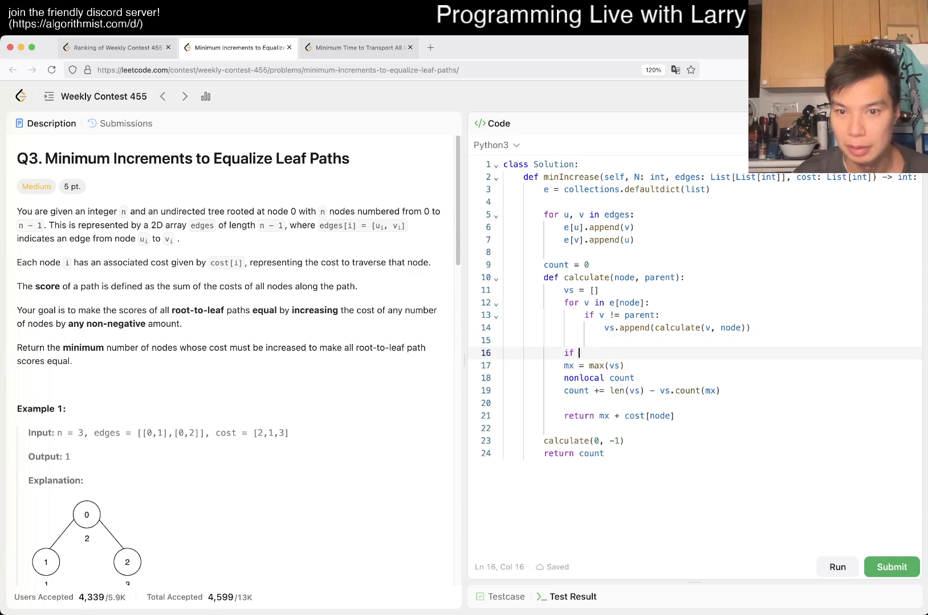
{"action": "type", "text": "l"}
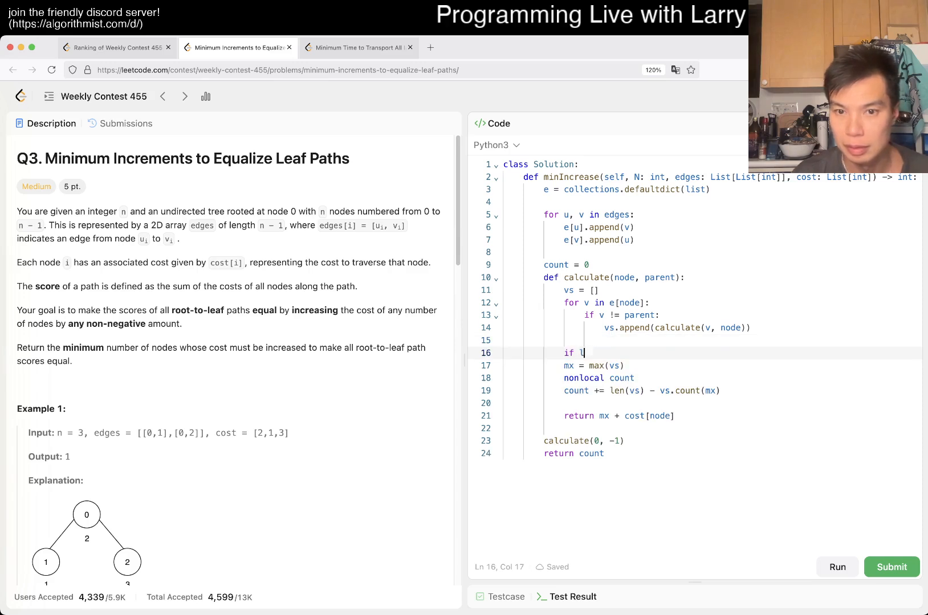
{"action": "type", "text": "en(vs) > 0:"}
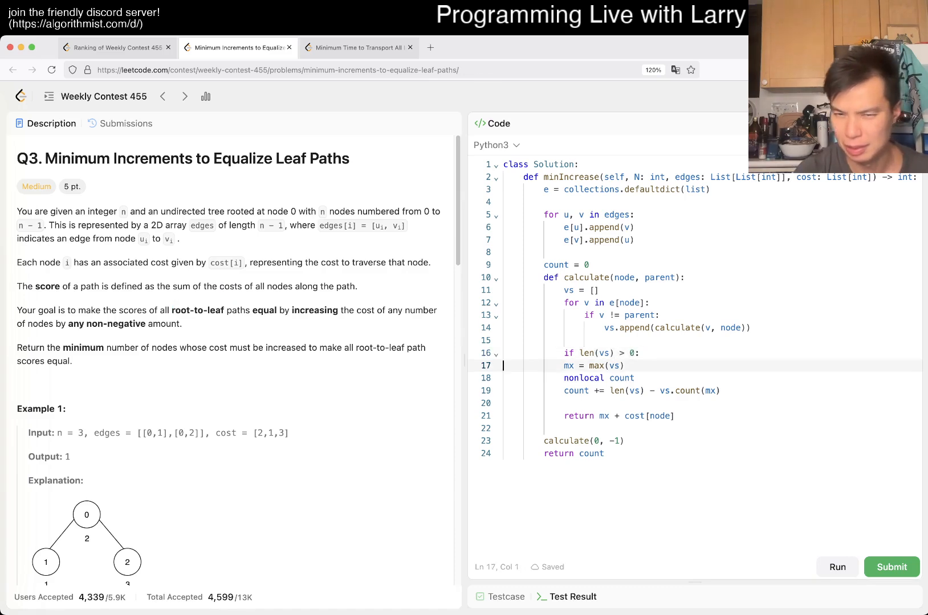
{"action": "left_click", "coordinate": [891, 566]}
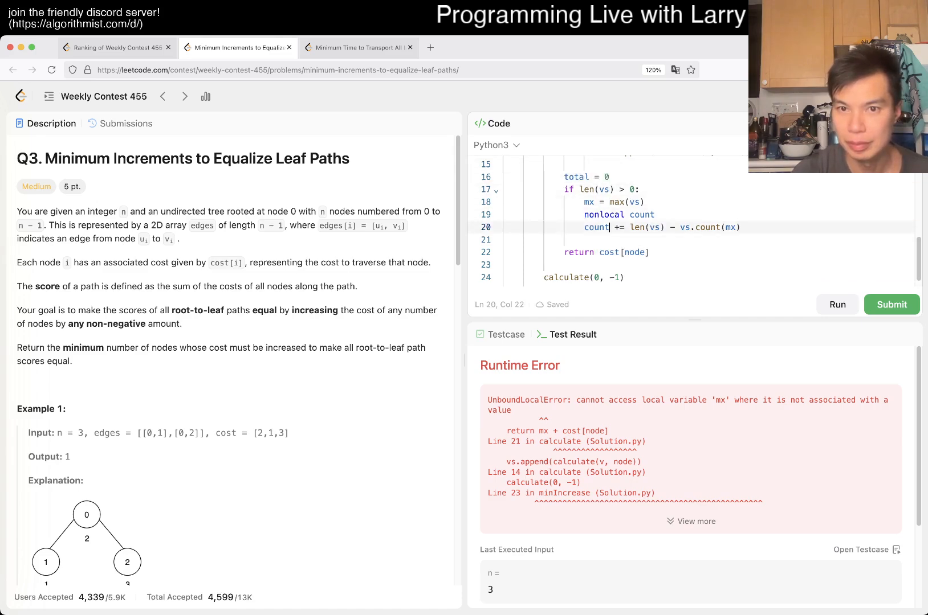
Step: Accumulate total += mx and total += cost[node], return total, and run to get outputs 1, 0, 1
{"action": "type", "text": "total +="}
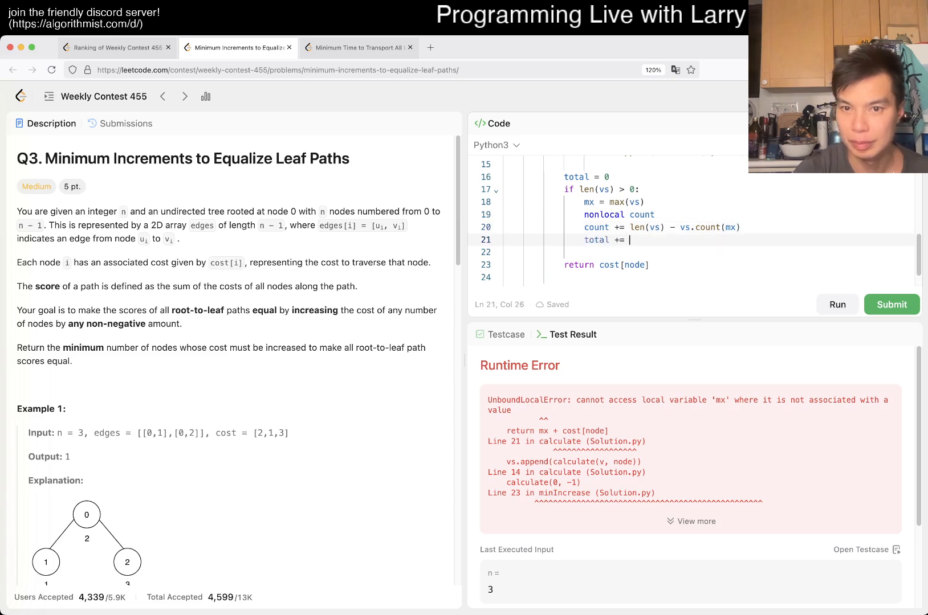
{"action": "type", "text": "mx"}
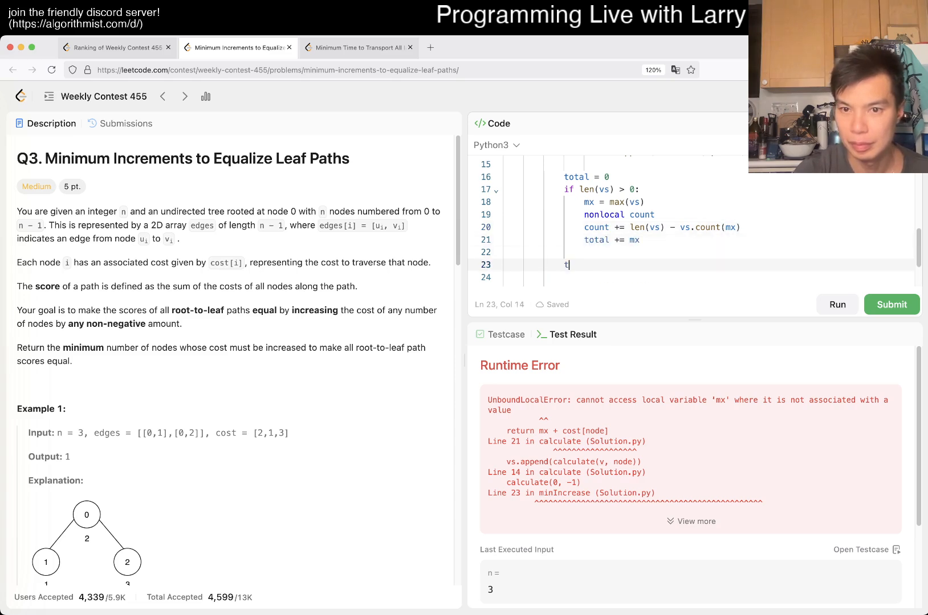
{"action": "type", "text": "otal += cost[node]"}
{"action": "left_click", "coordinate": [706, 277]}
{"action": "type", "text": "return total"}
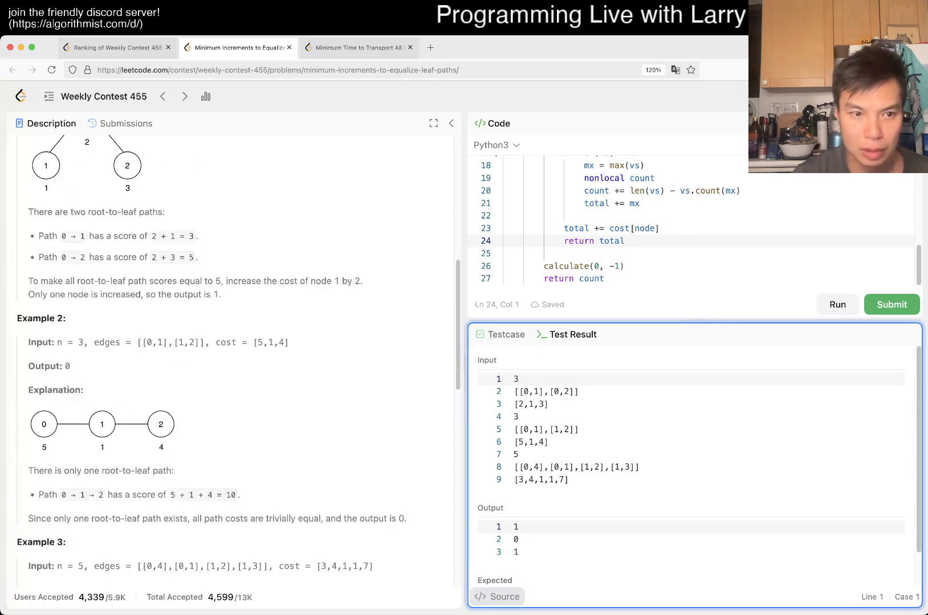
Step: Submit Q3 for an Accepted verdict, view the contest ranking, and open Q4 Minimum Time to Transport All Individuals
{"action": "scroll", "scroll_direction": "down", "scroll_amount": 3}
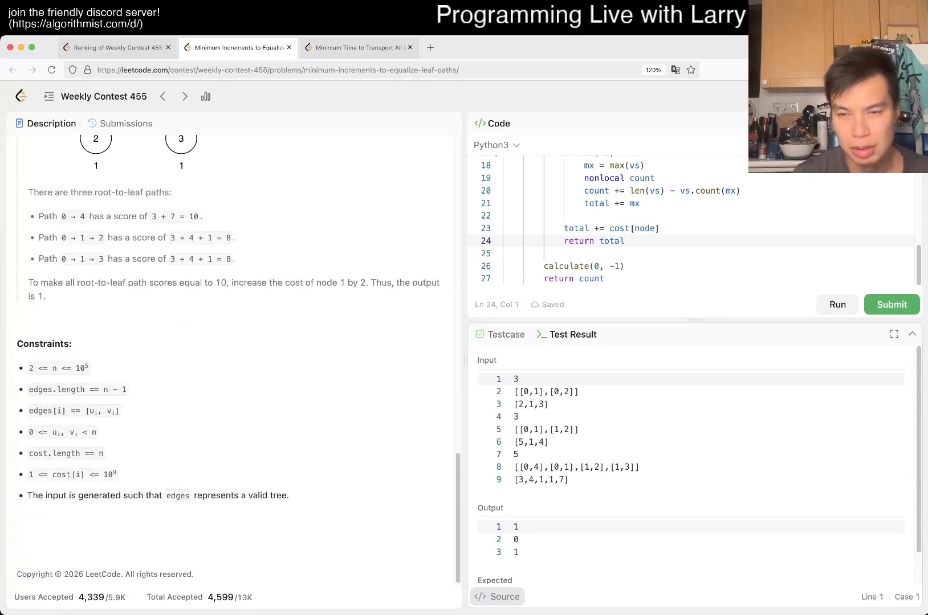
{"action": "left_click", "coordinate": [891, 304]}
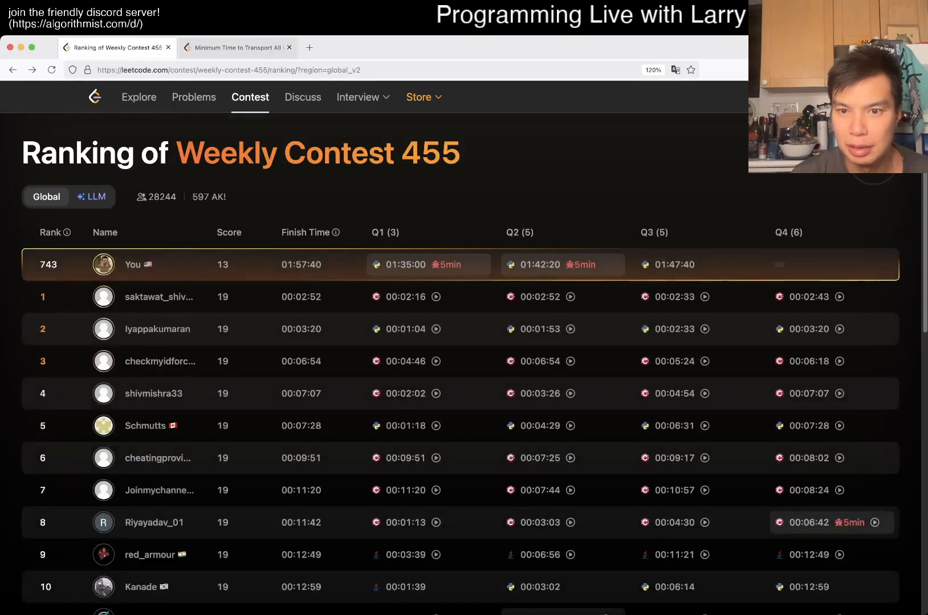
{"action": "left_click", "coordinate": [237, 48]}
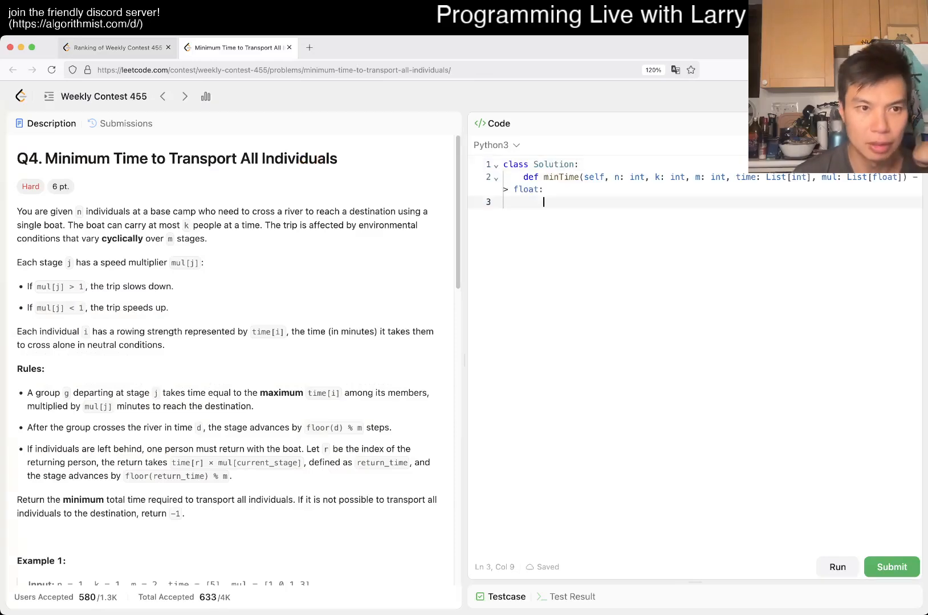